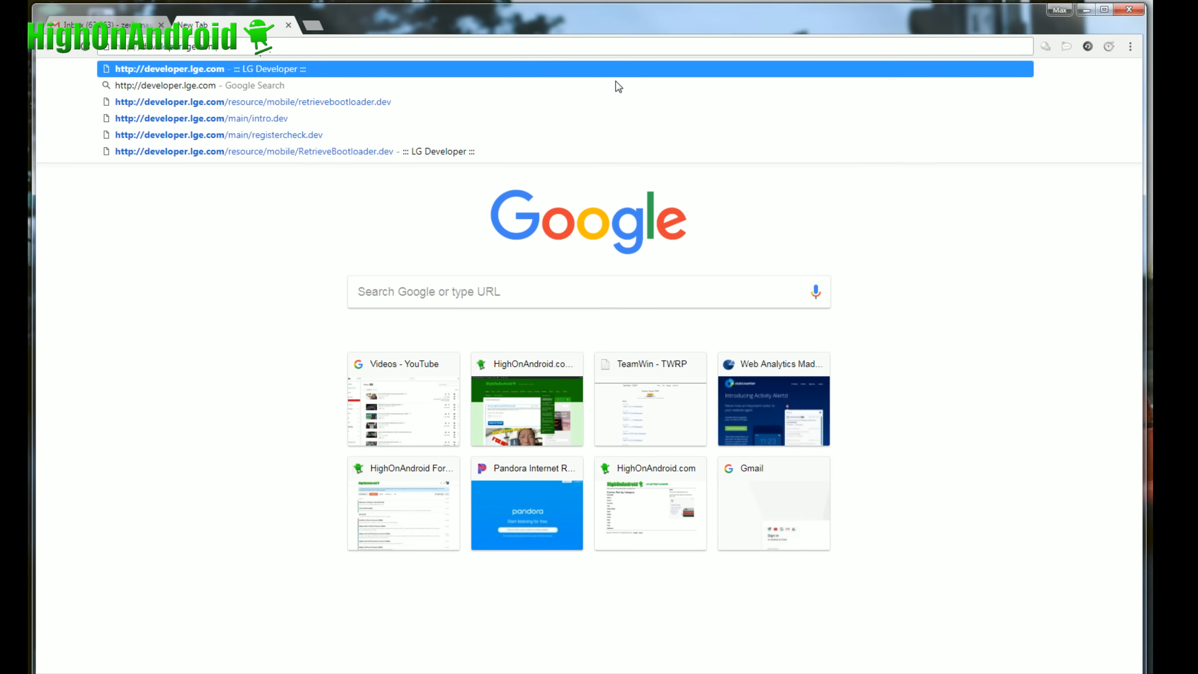
Step: Reach the Unlock Bootloader supported-devices list on developer.lge.com
click(149, 69)
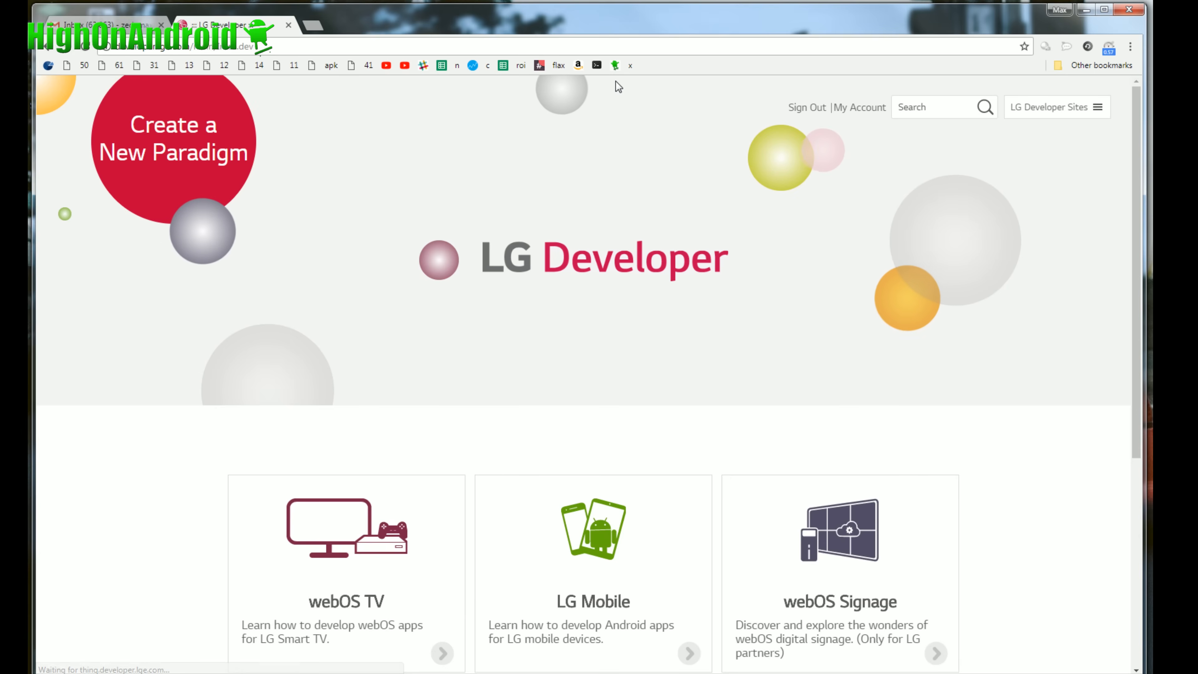
scroll(down, 3)
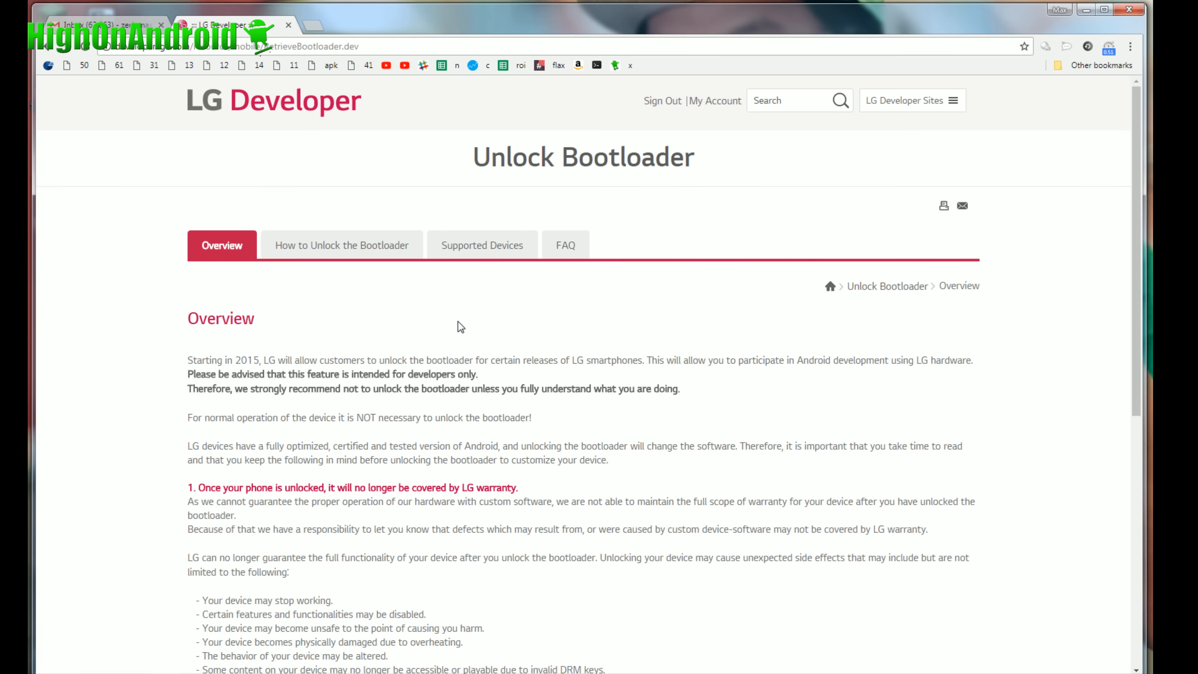
click(482, 245)
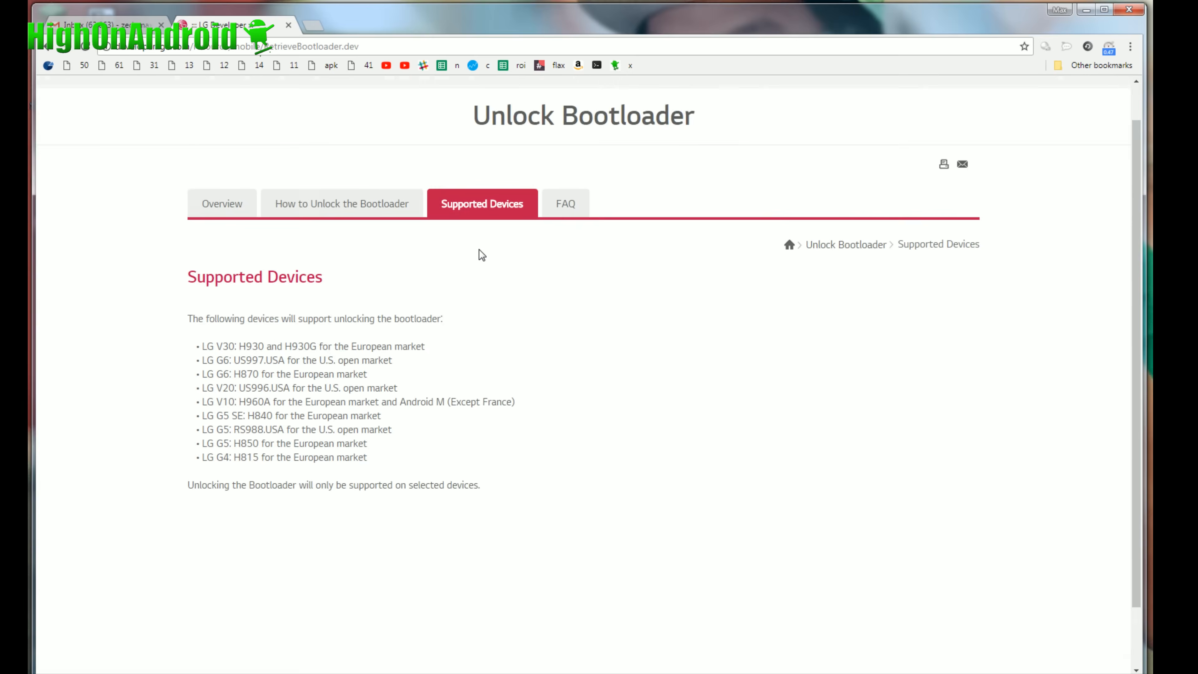
scroll(down, 3)
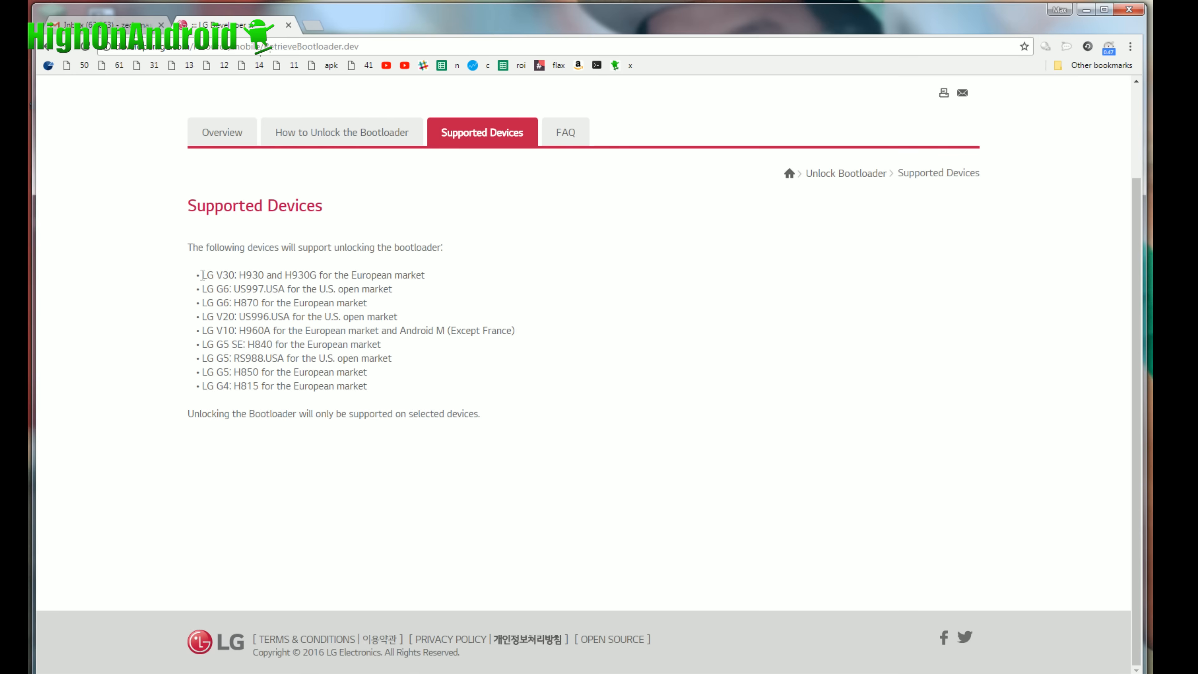
Step: Highlight the supported devices list and pick out the LG V20 US996 entry
drag(204, 275, 366, 385)
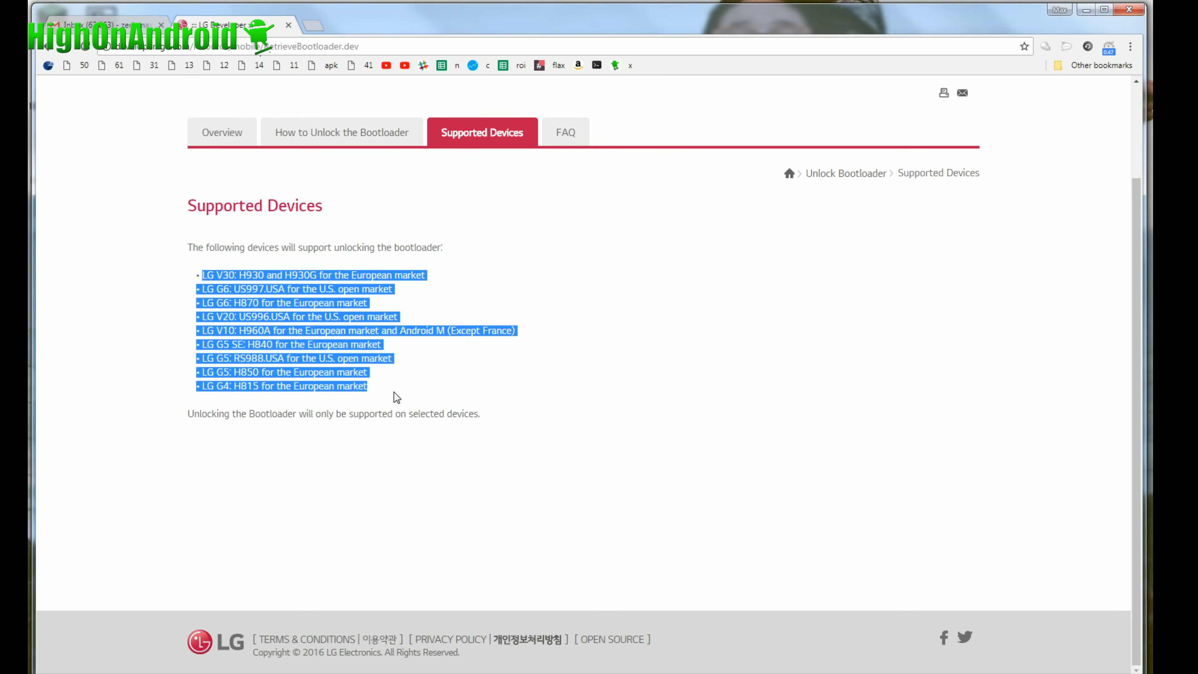
click(202, 274)
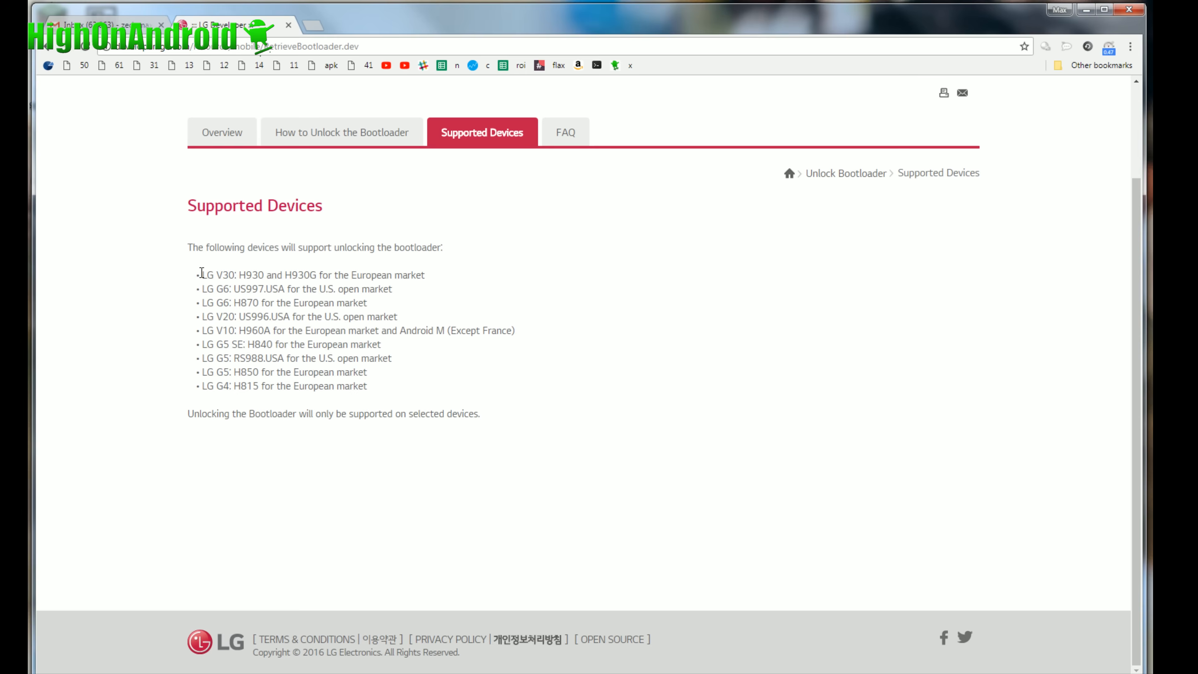
drag(197, 275, 367, 386)
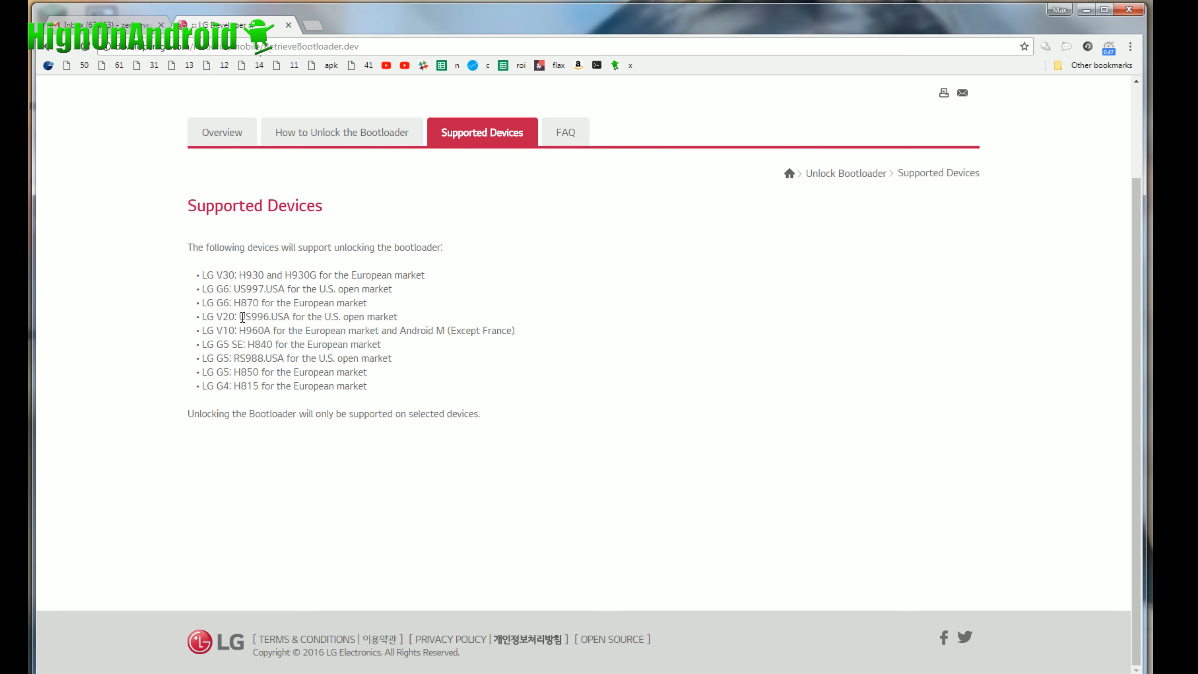
double_click(255, 317)
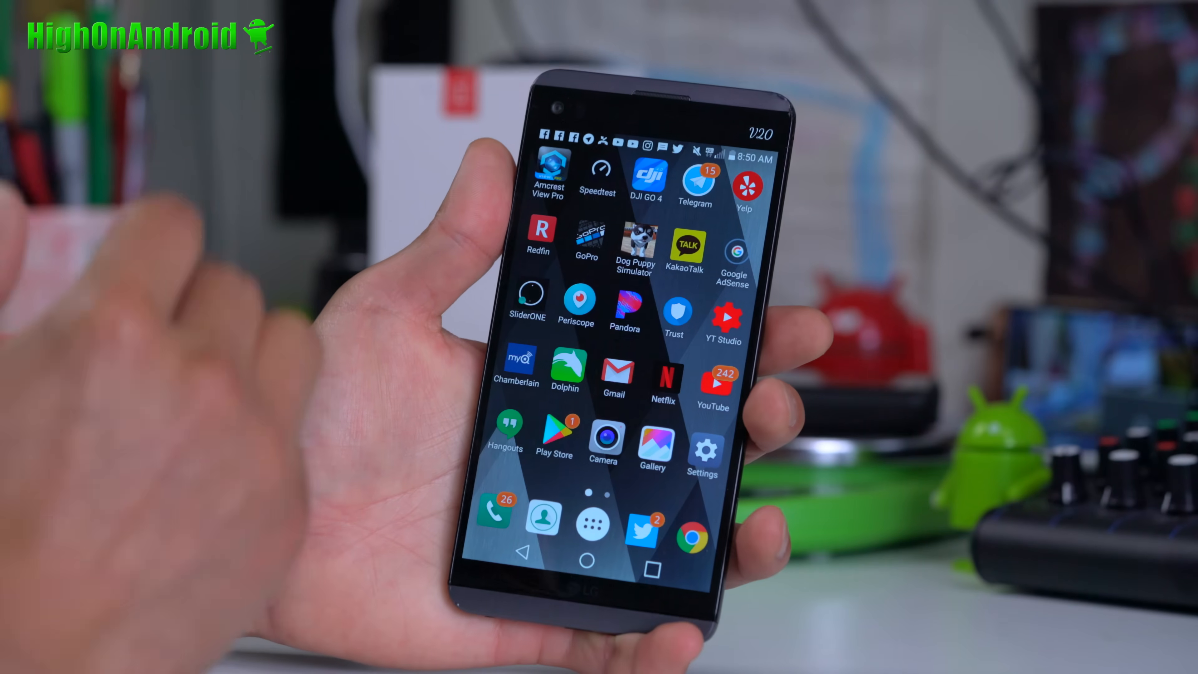
Step: View the V20's Software info under About phone, then return to settings
click(704, 452)
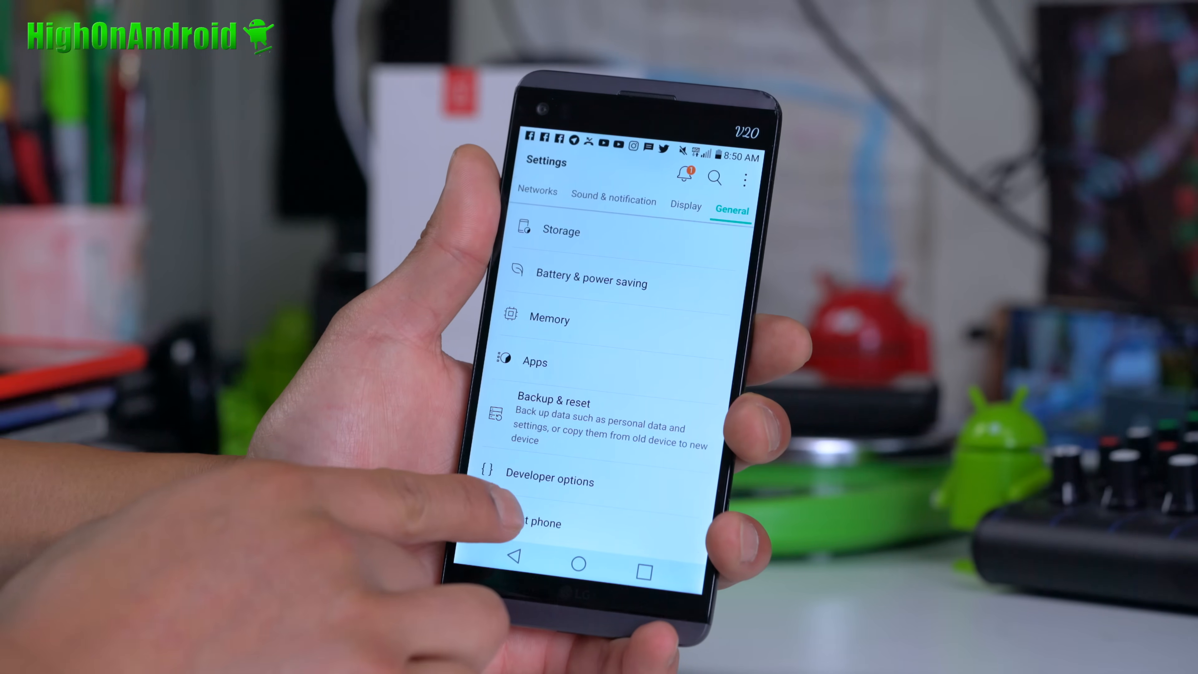
click(539, 523)
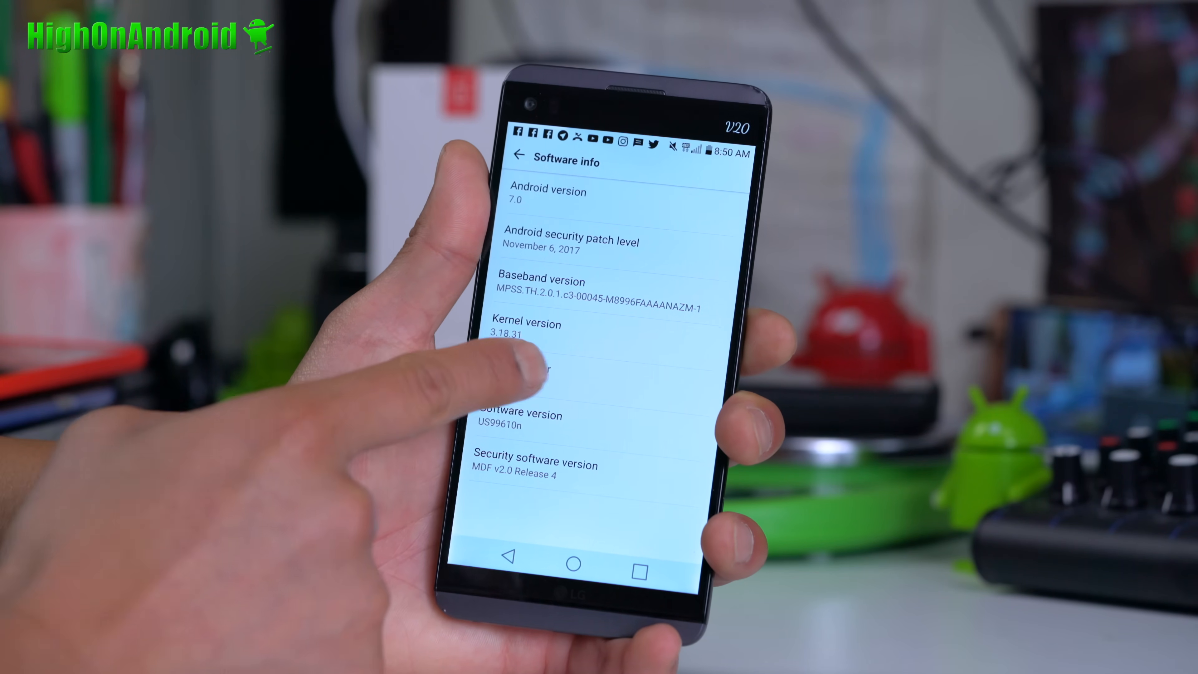
click(541, 370)
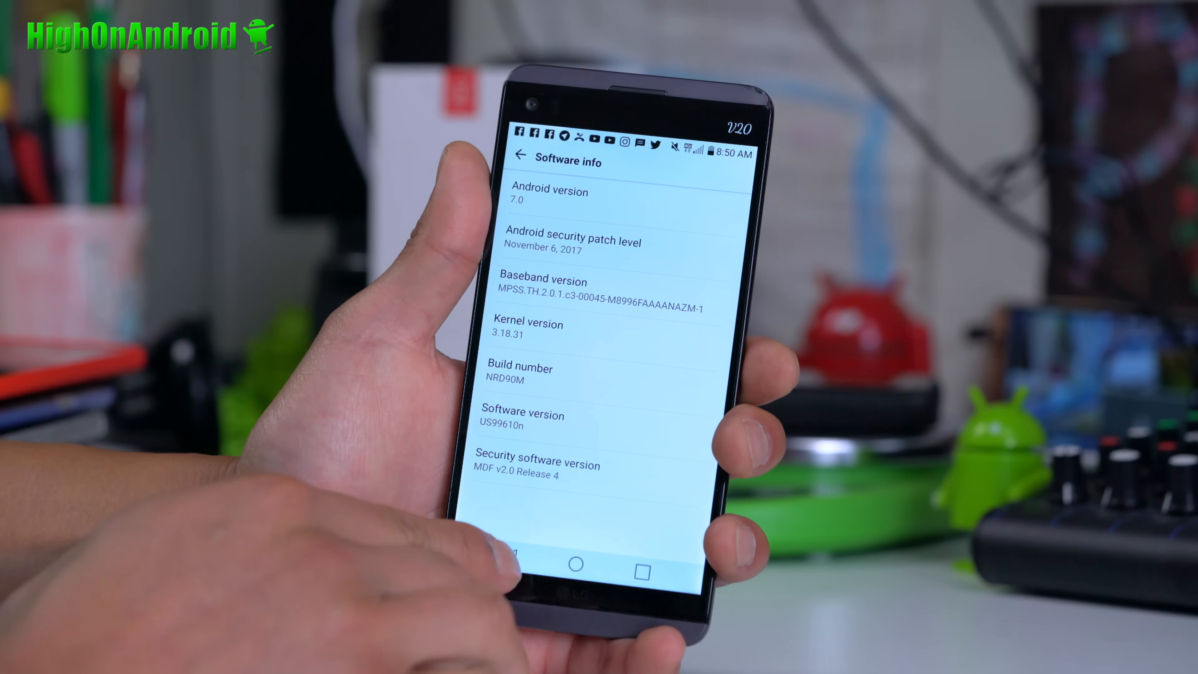
click(521, 163)
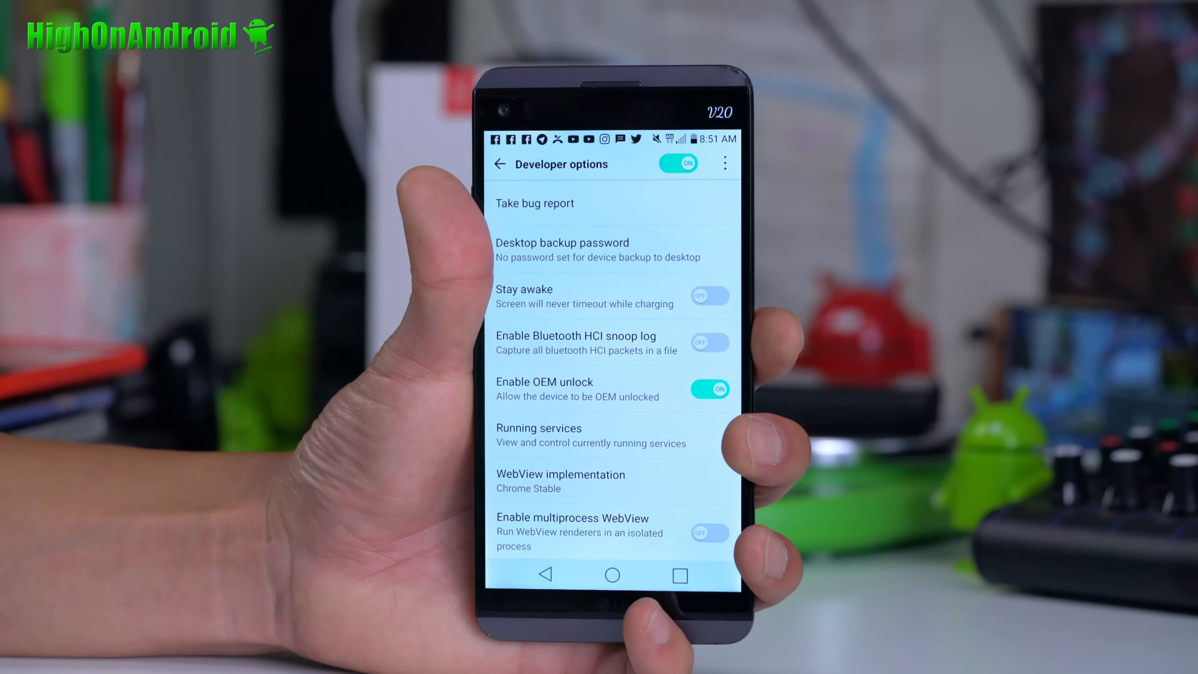
Step: Scroll the developer options to the Enable OEM unlock switch
scroll(down, 3)
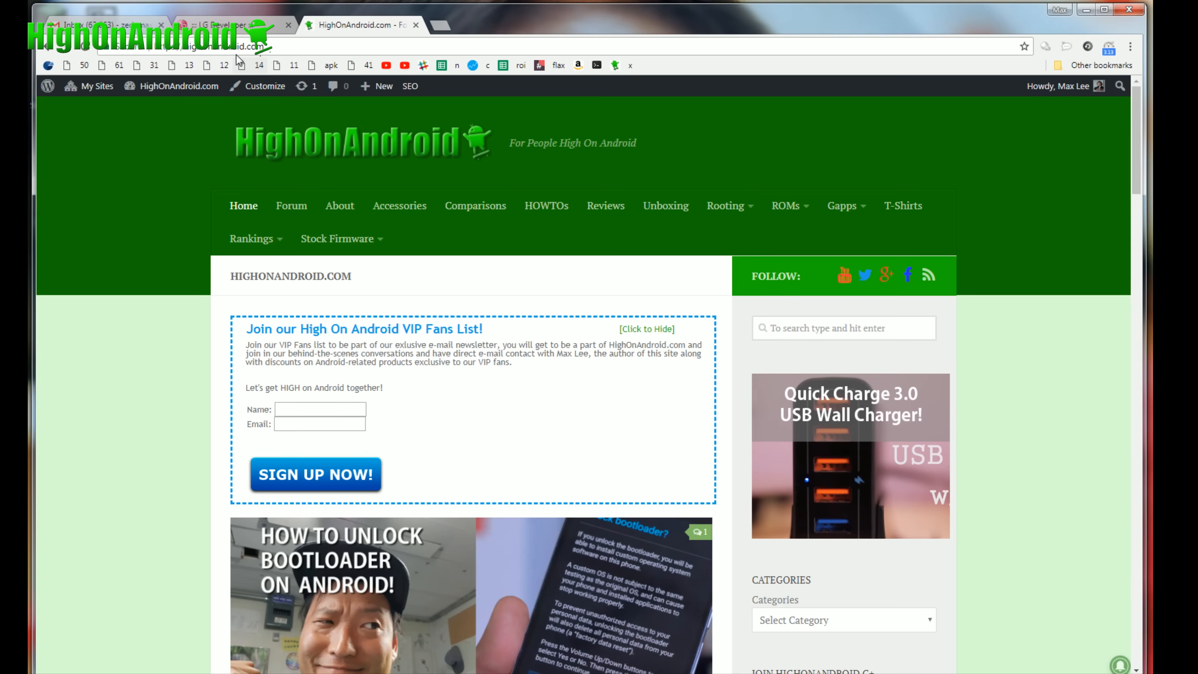
Step: Navigate HighOnAndroid.com's rooting guides to the LG drivers download page
click(210, 49)
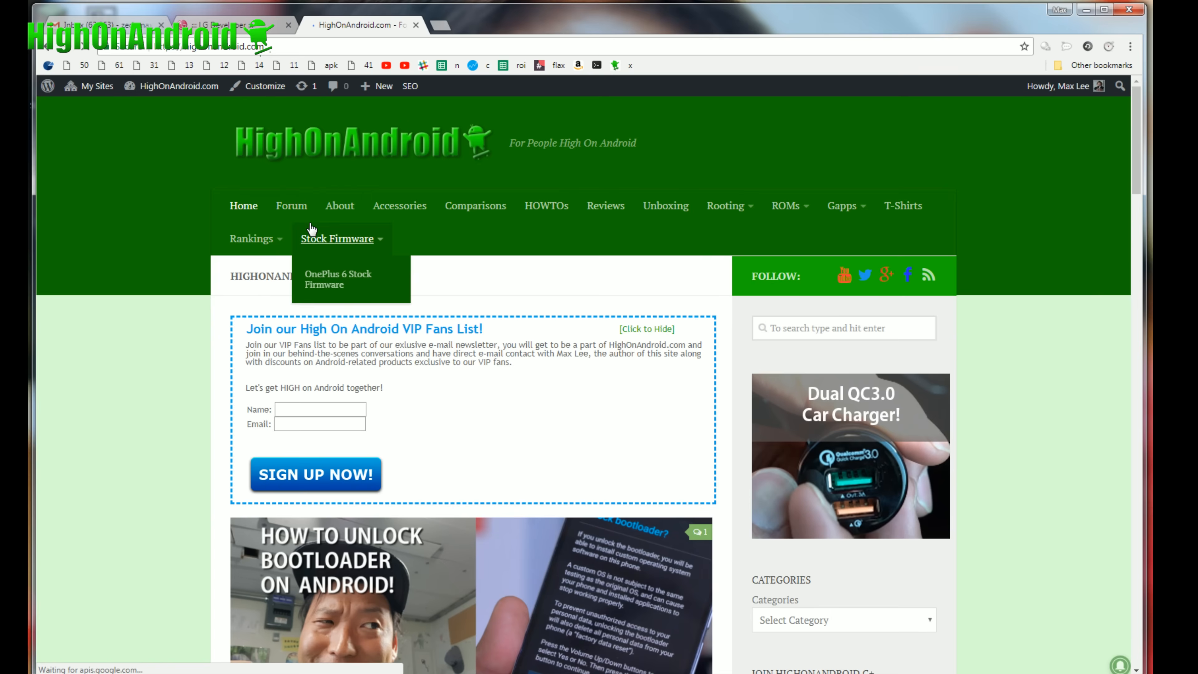
mouse_move(739, 228)
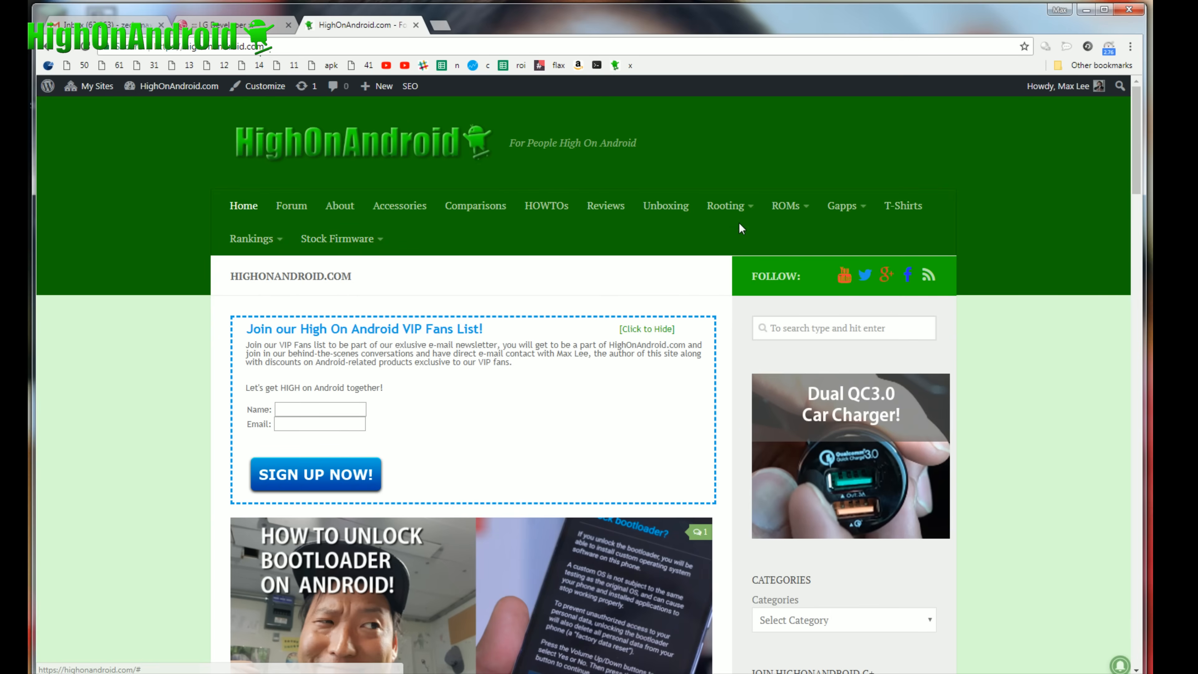
click(726, 205)
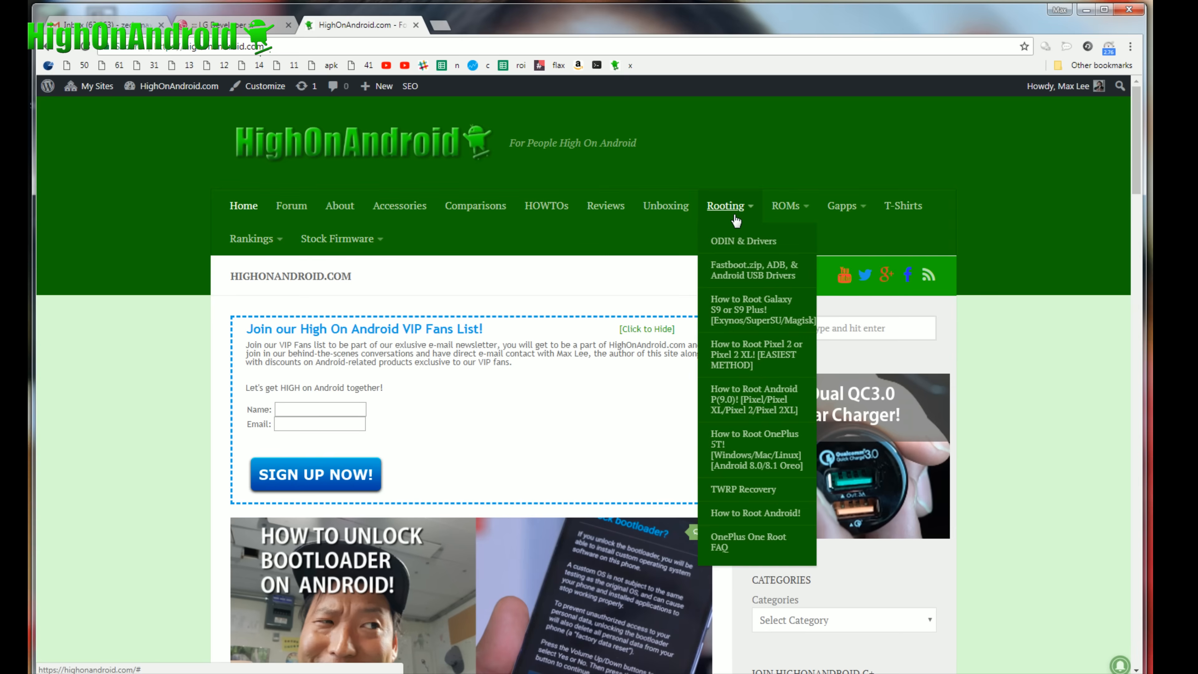
mouse_move(743, 278)
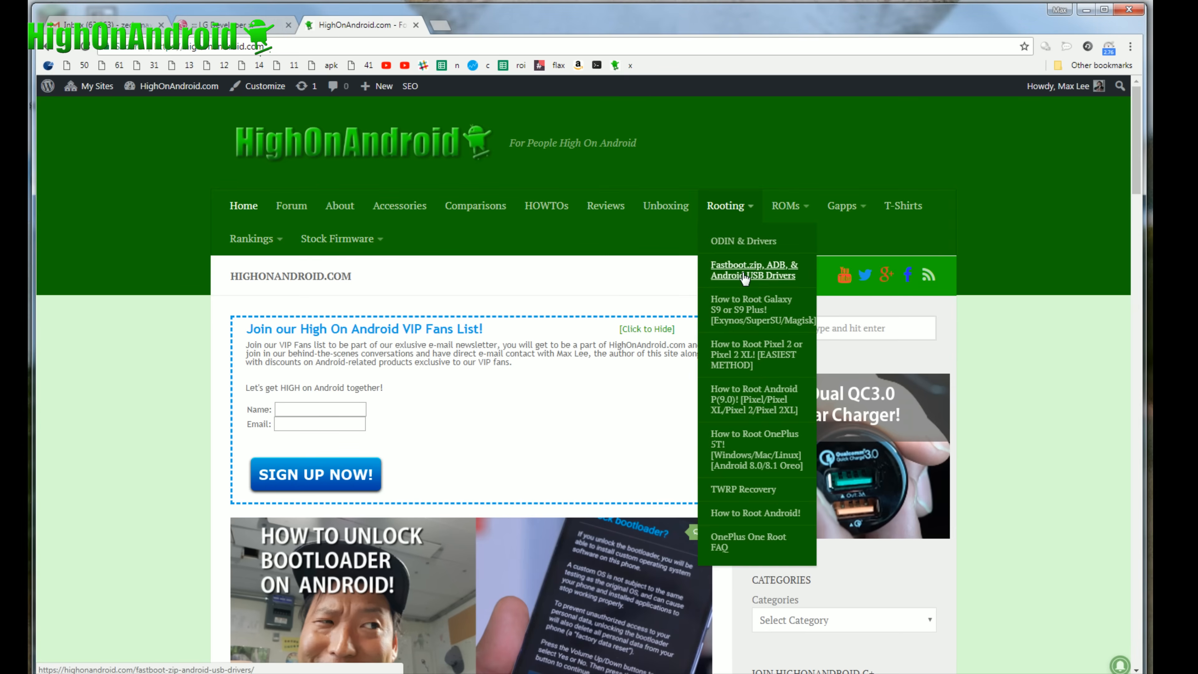
click(748, 279)
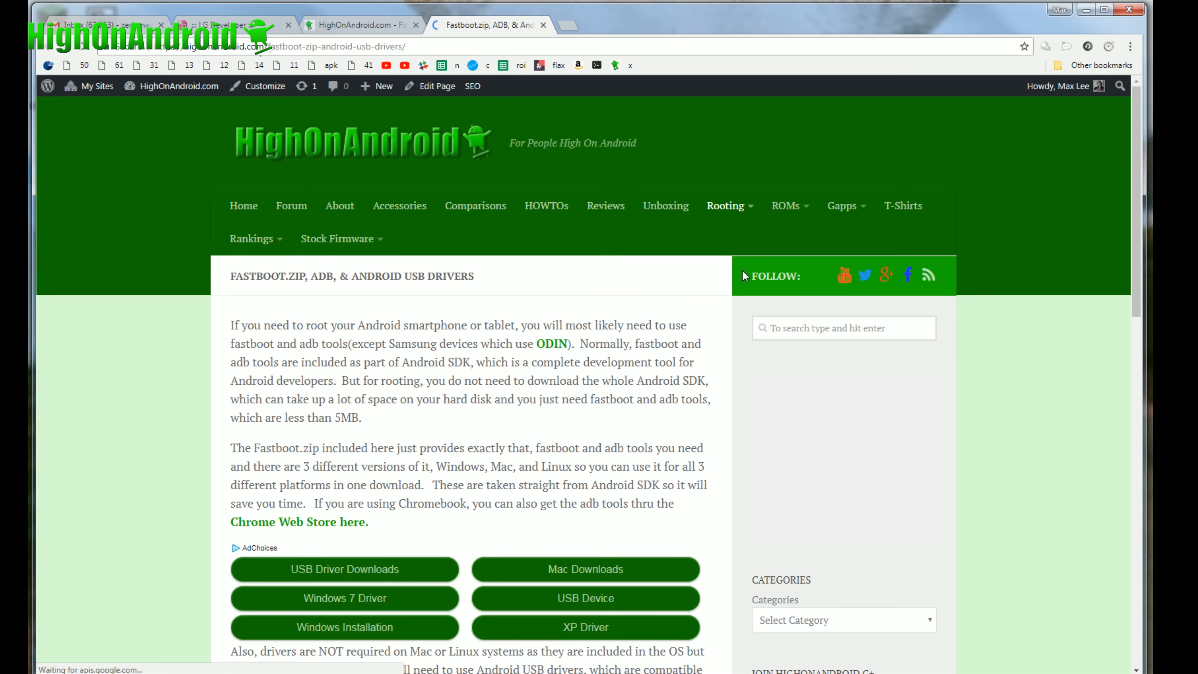
scroll(down, 3)
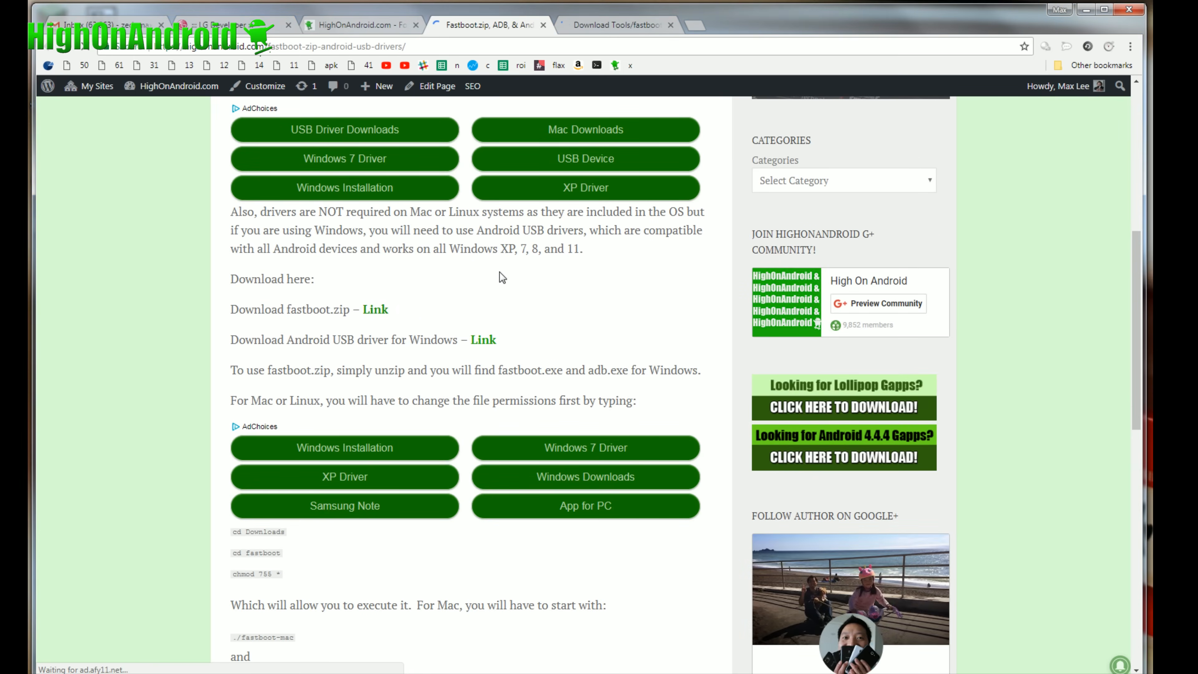
scroll(down, 3)
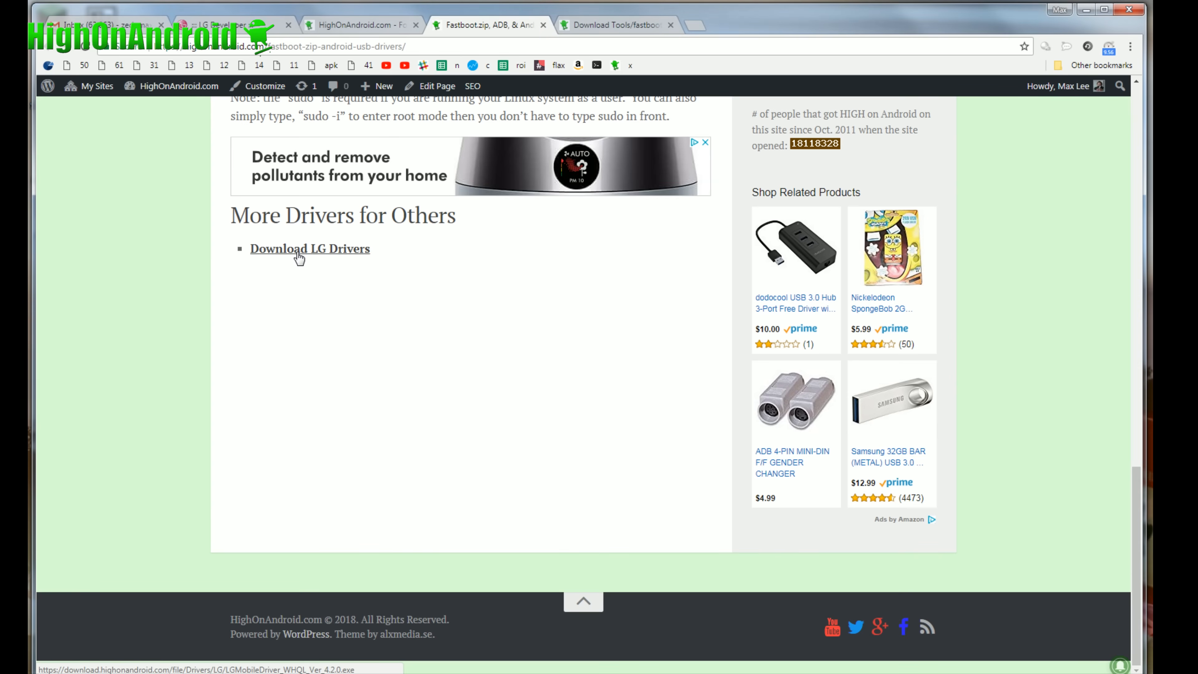
click(310, 249)
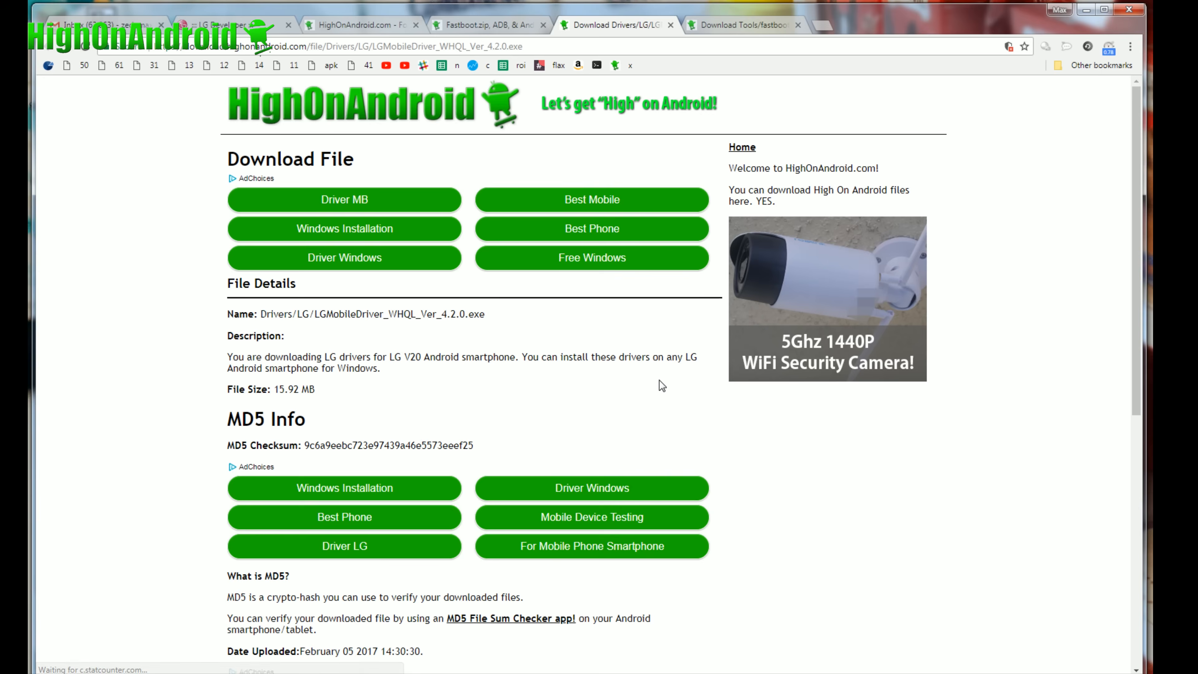
Step: Download LGMobileDriver_WHQL_Ver_4.2.0.exe and keep the file
scroll(down, 3)
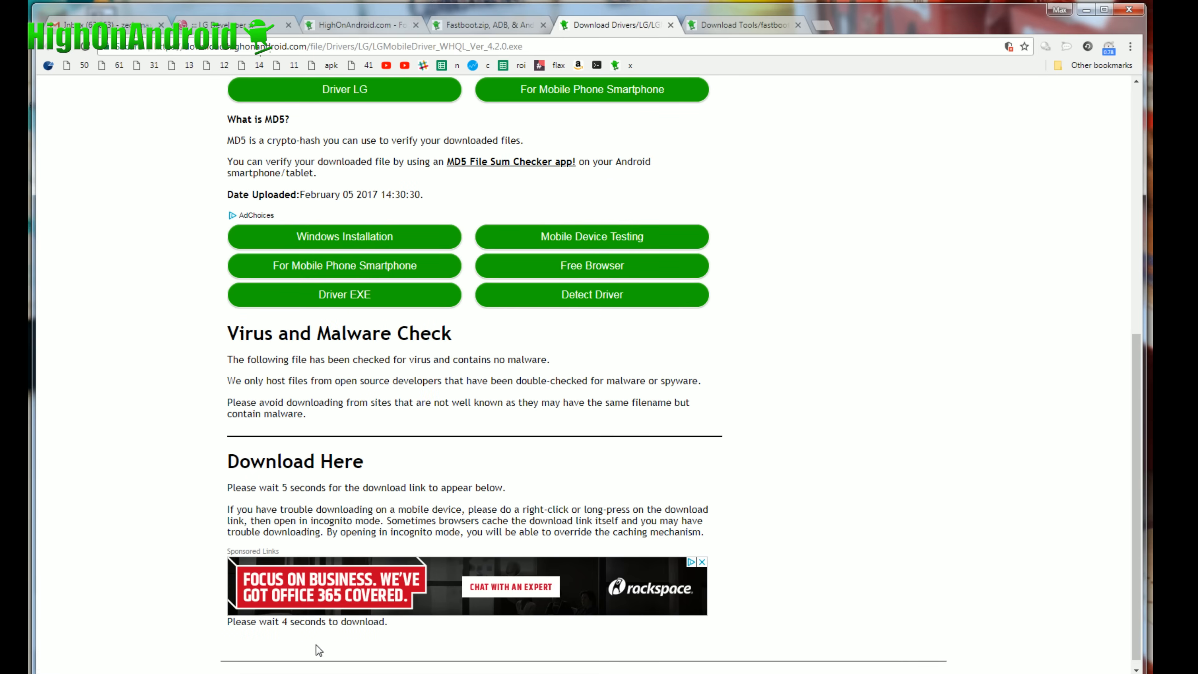
click(742, 25)
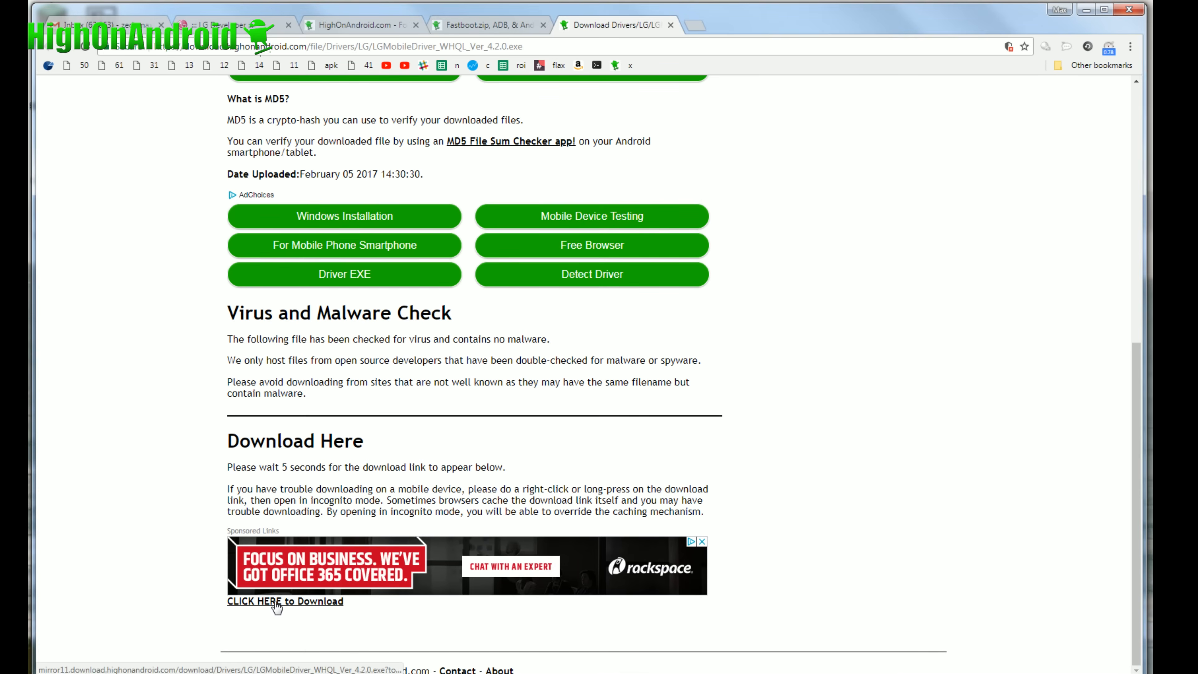
click(277, 601)
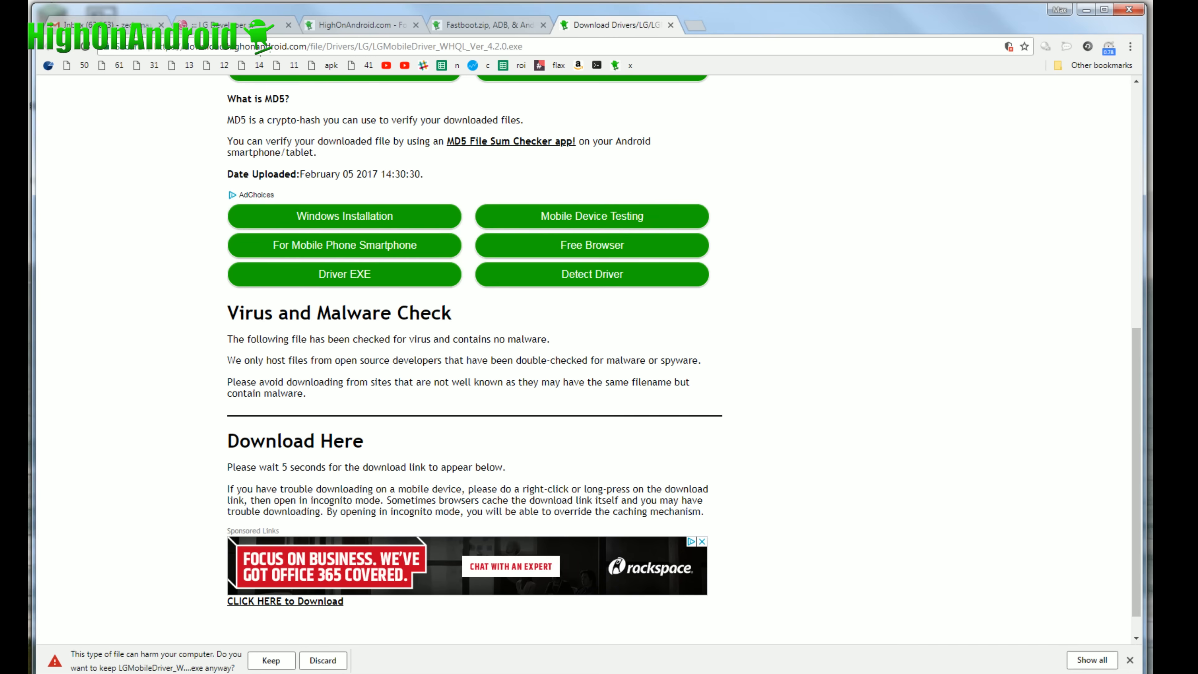
click(272, 661)
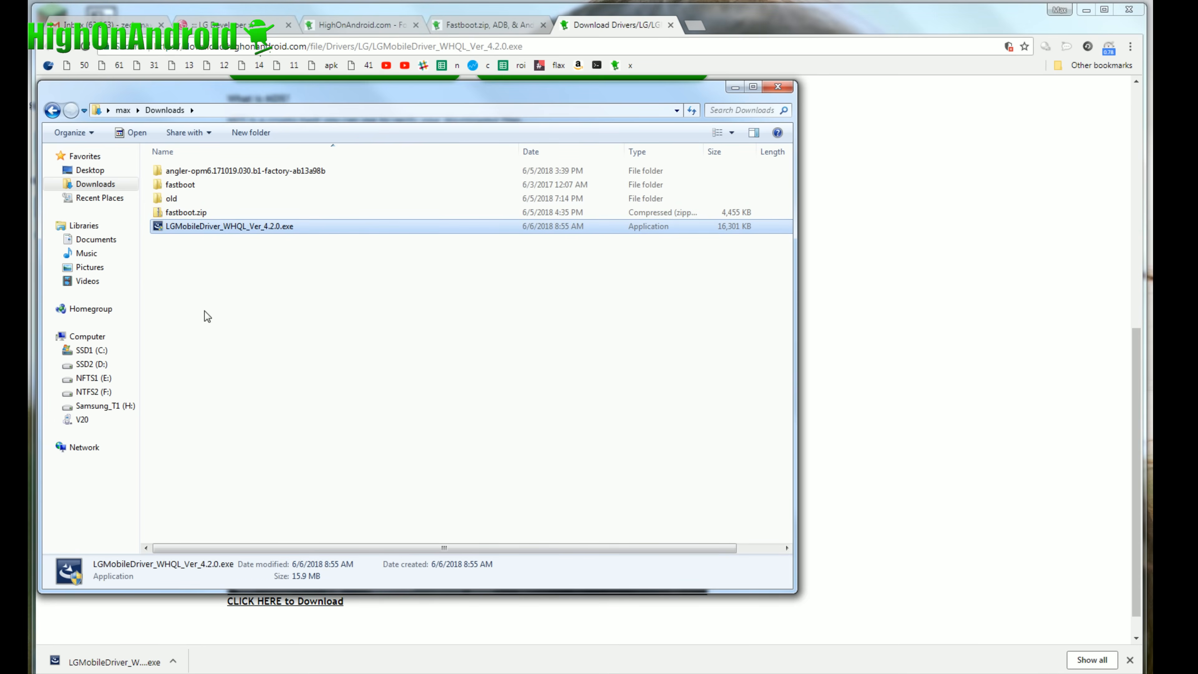
mouse_move(251, 240)
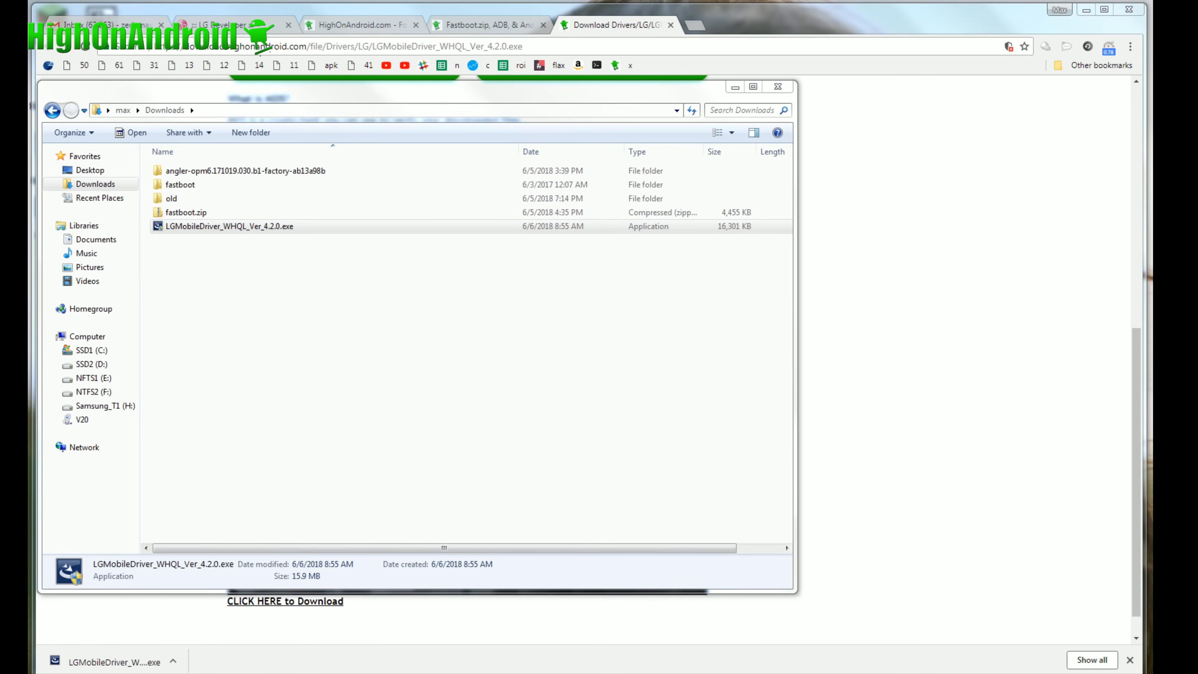
Step: Run the LG Mobile Driver installer and cancel its setup wizard
double_click(228, 227)
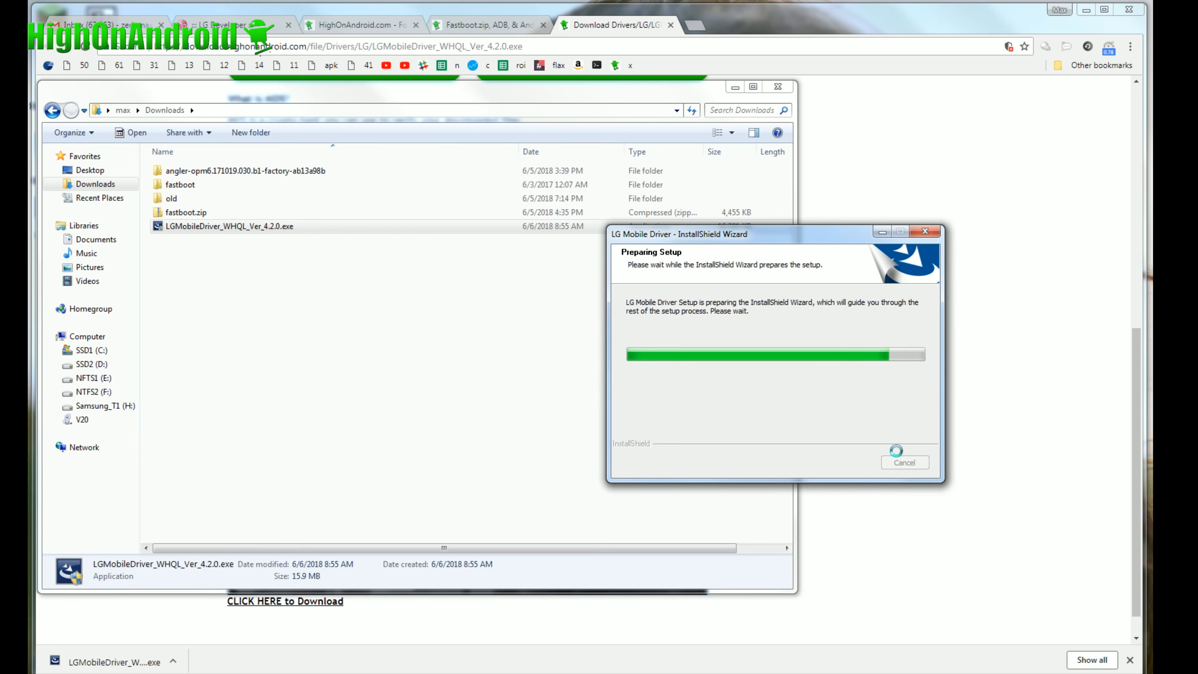
click(925, 231)
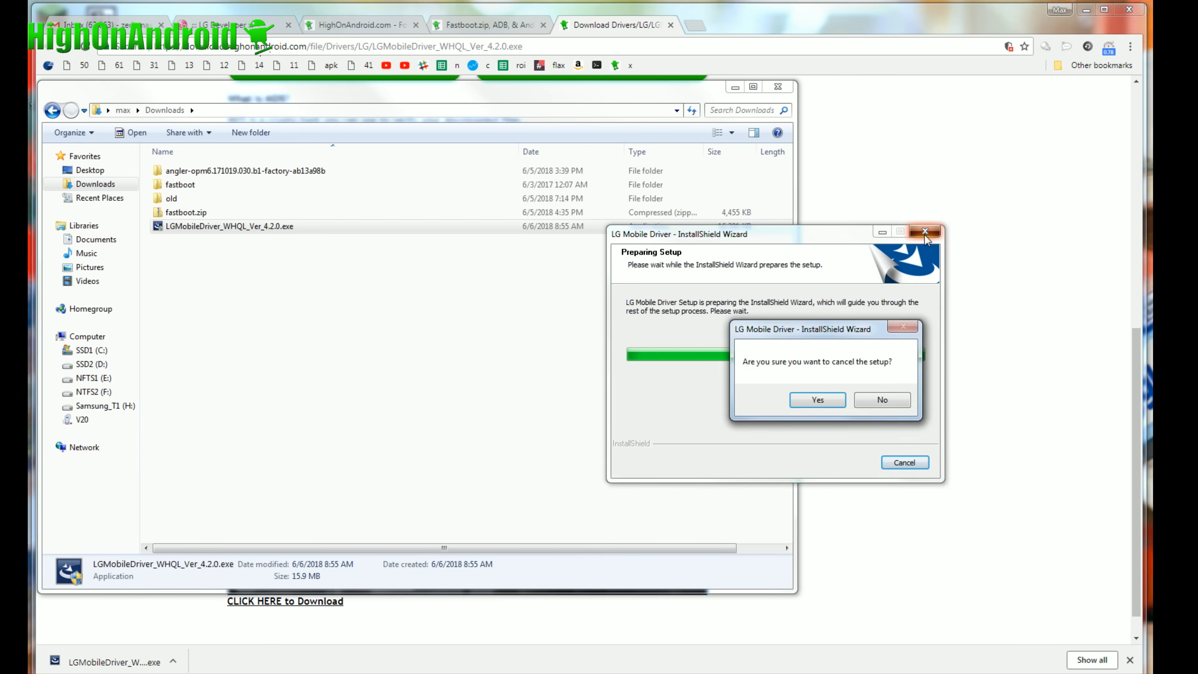
click(818, 400)
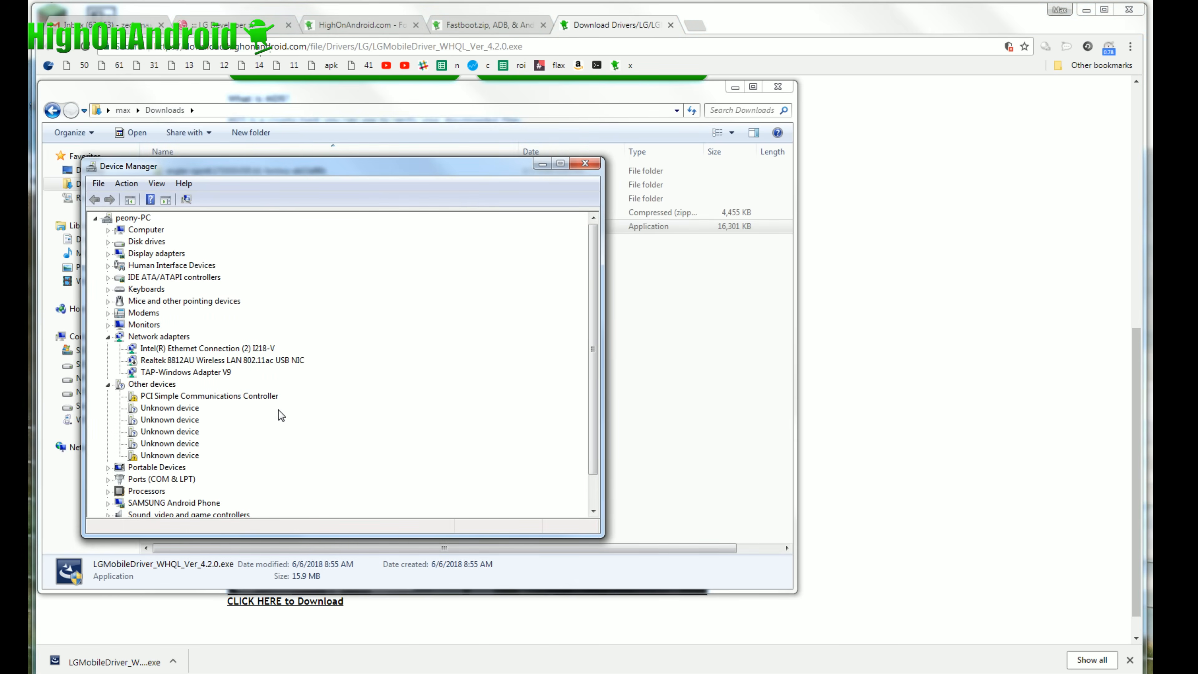
Step: Confirm the LGE Mobile ADB Interface entry in Device Manager and close it
scroll(down, 3)
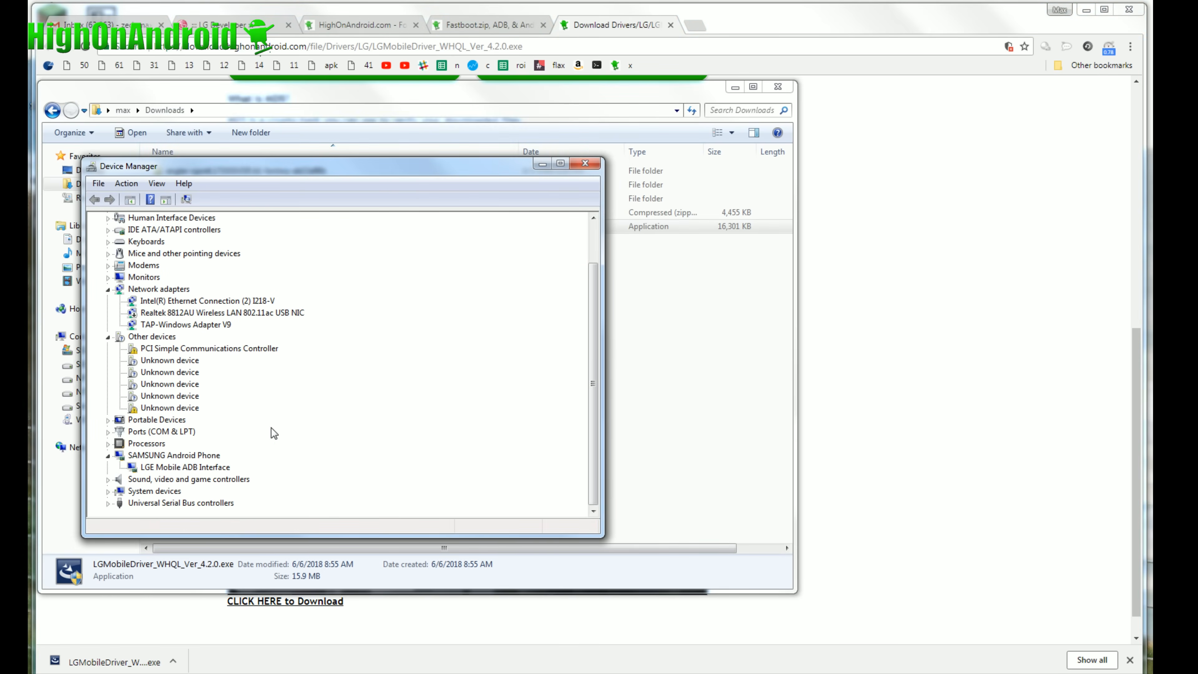
click(182, 467)
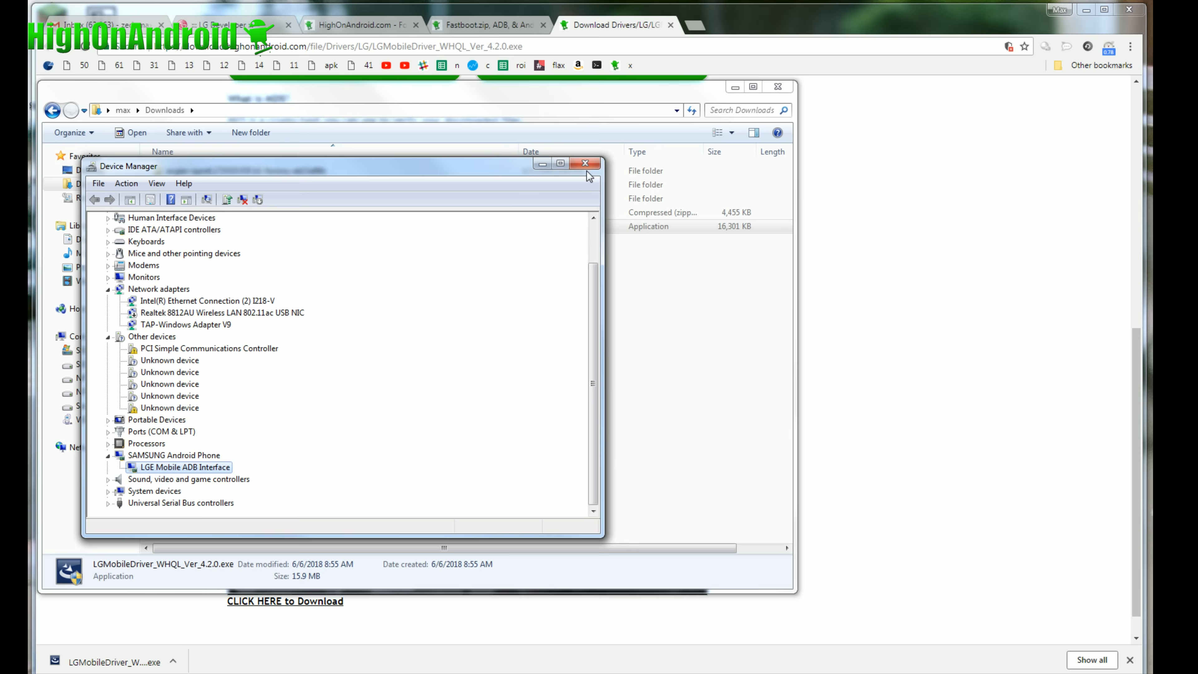
click(585, 164)
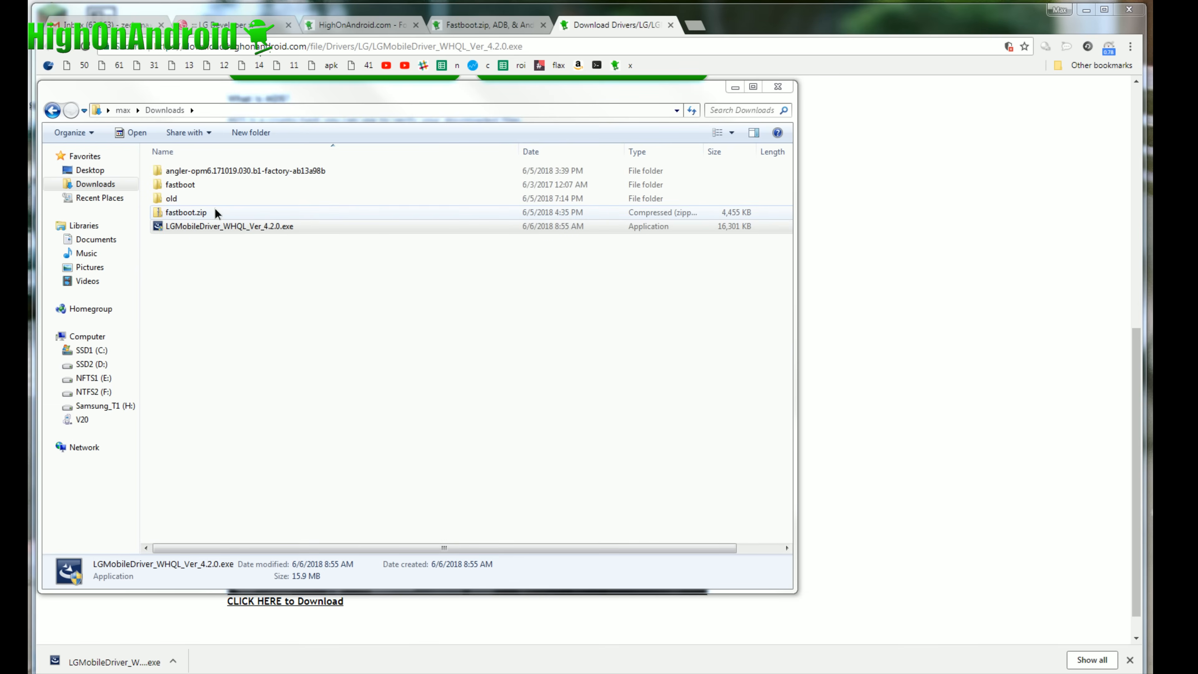
Step: Peek inside fastboot.zip without extracting, then enter the fastboot folder in Downloads
double_click(186, 212)
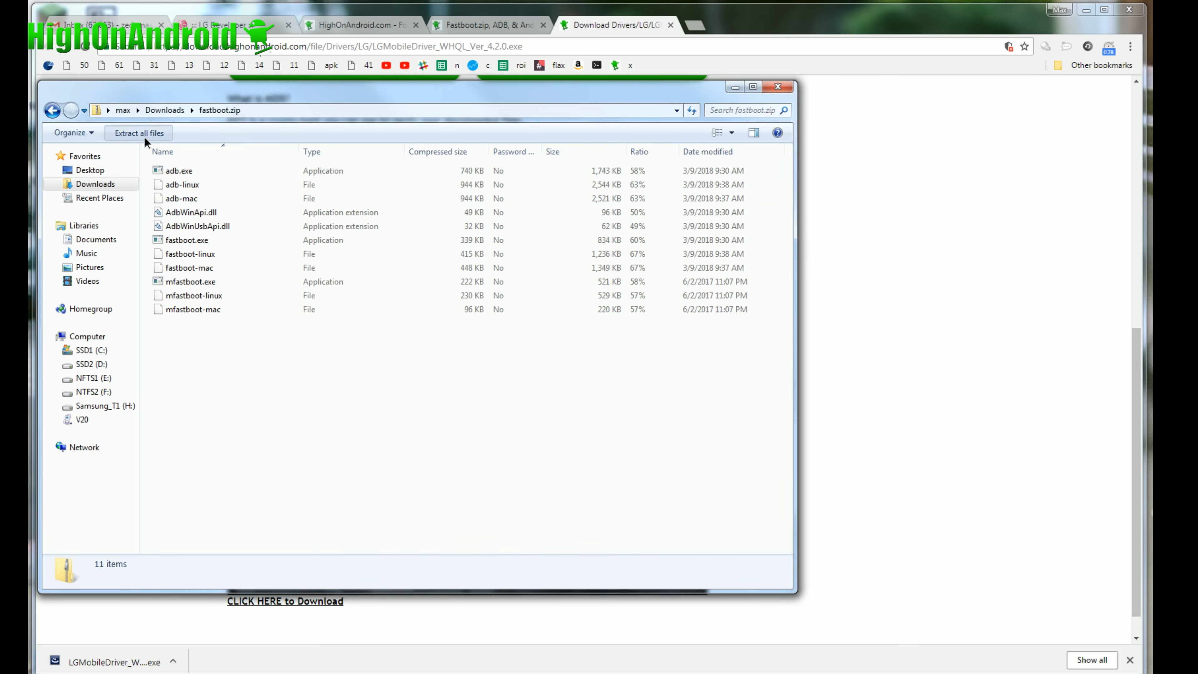
click(139, 132)
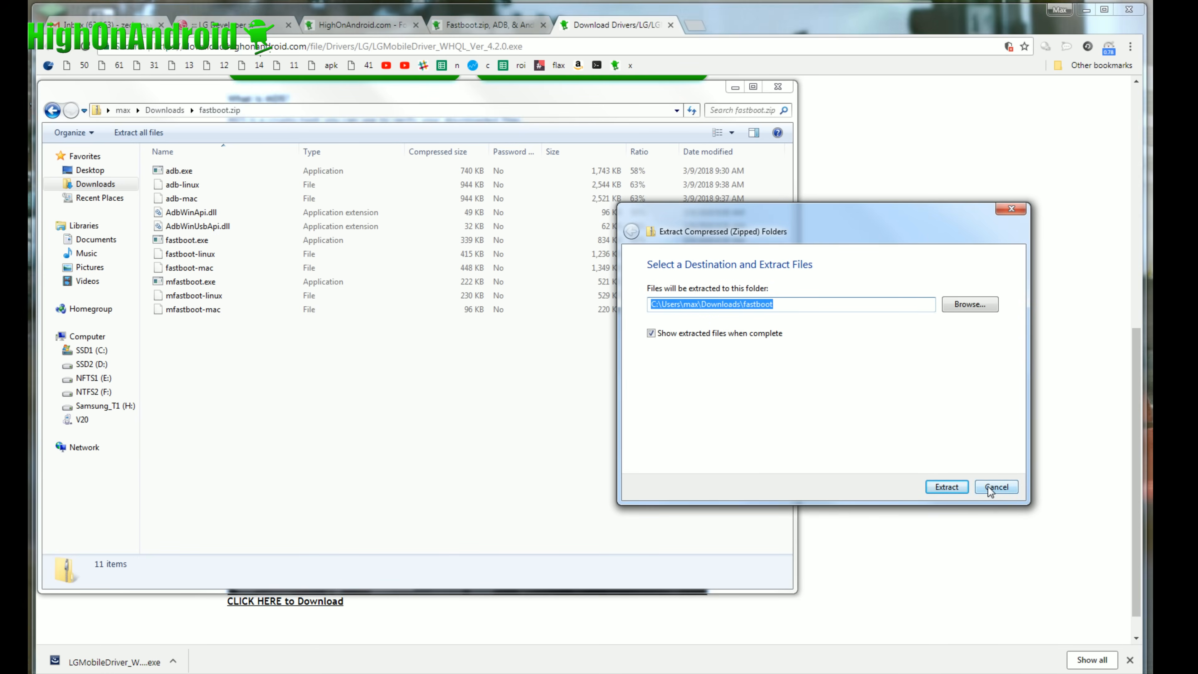
click(996, 487)
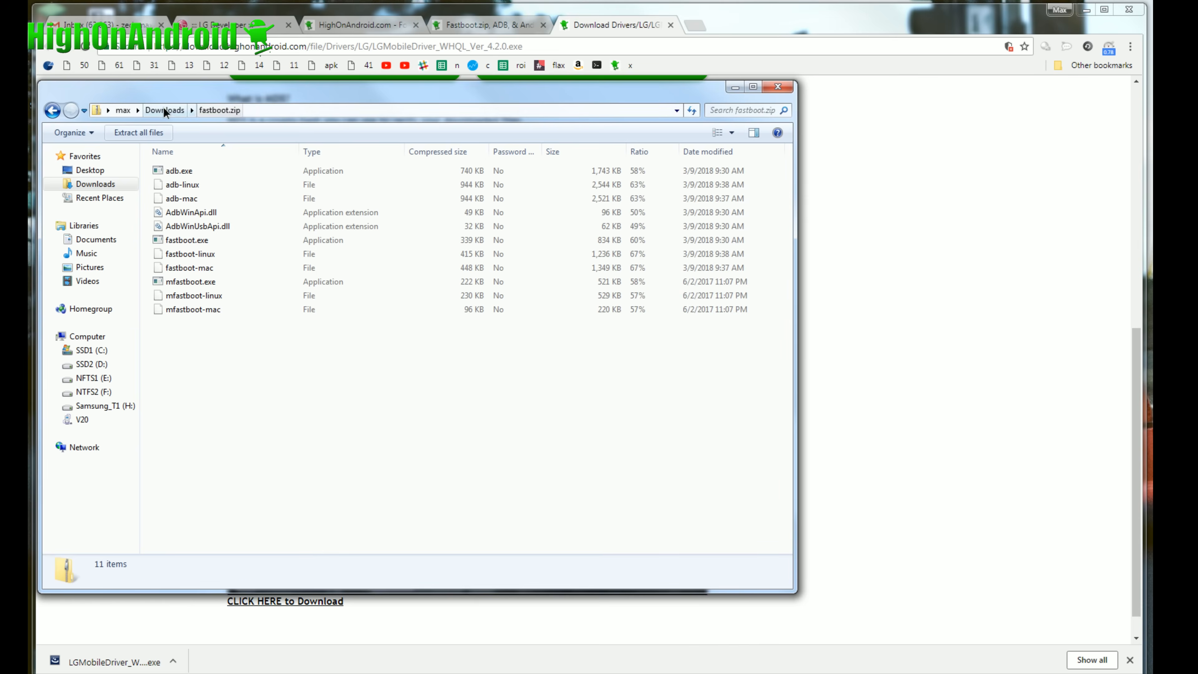
click(165, 110)
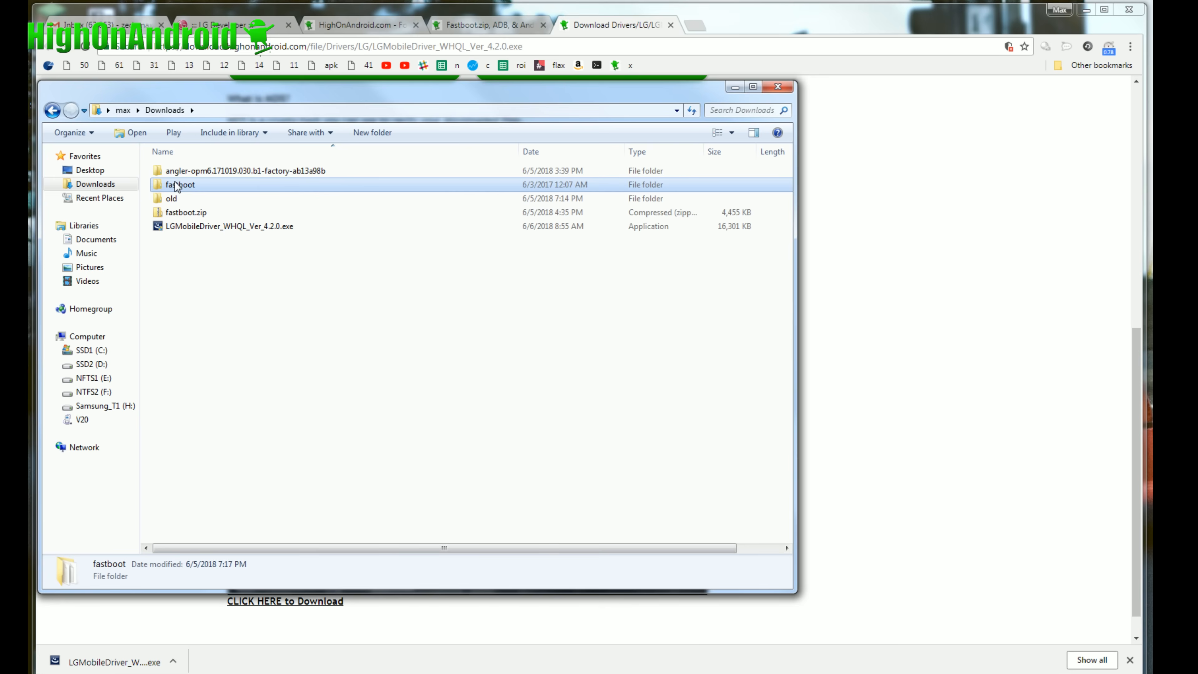
double_click(179, 185)
text(cd Downloads)
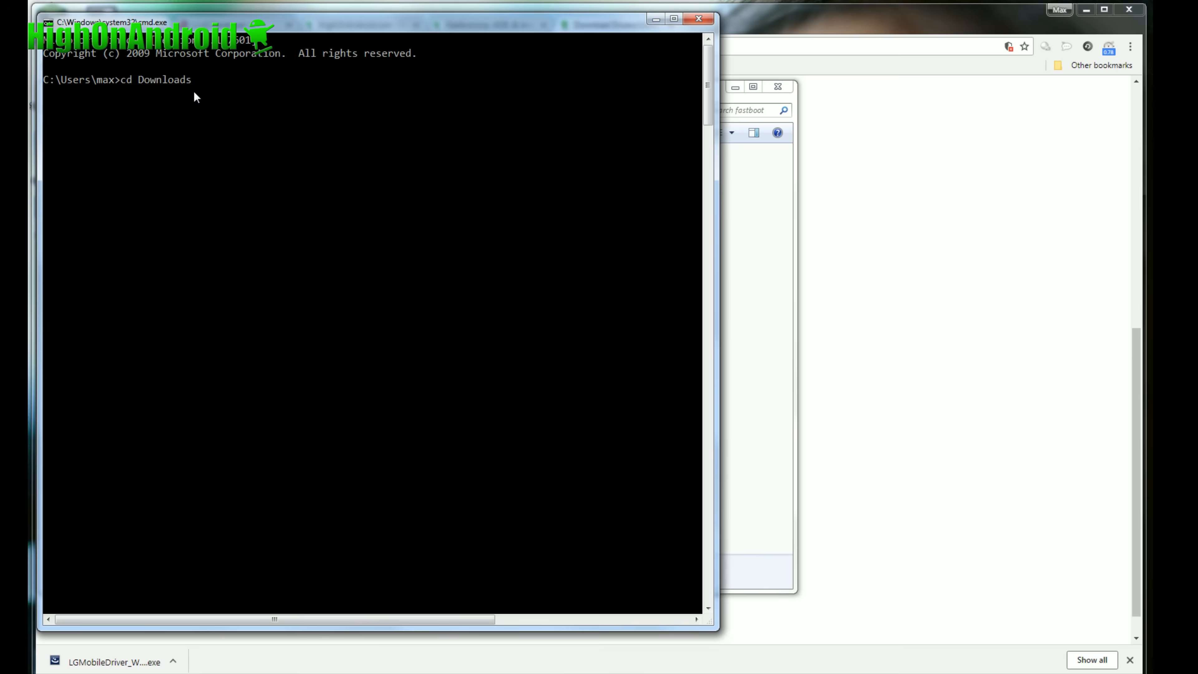
Step: From the fastboot folder, reboot the phone into bootloader with adb reboot bootloader
text(cd fastboot)
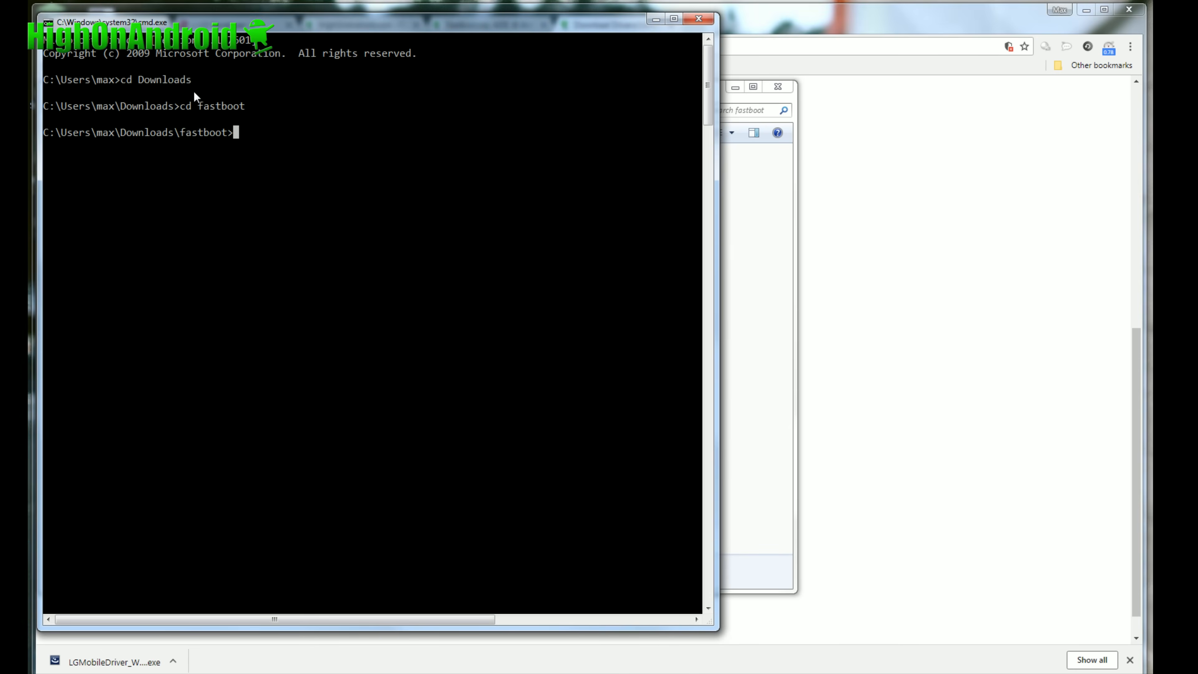
text(adb reboot bootloader)
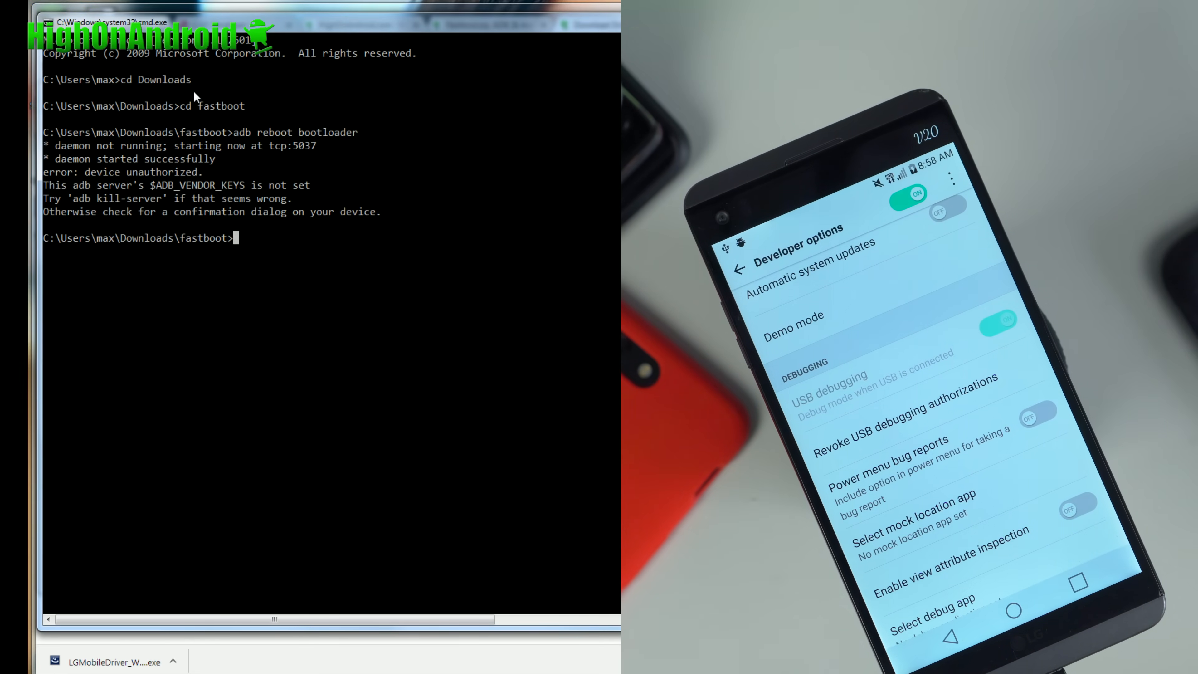
text(adb reboot bootloader)
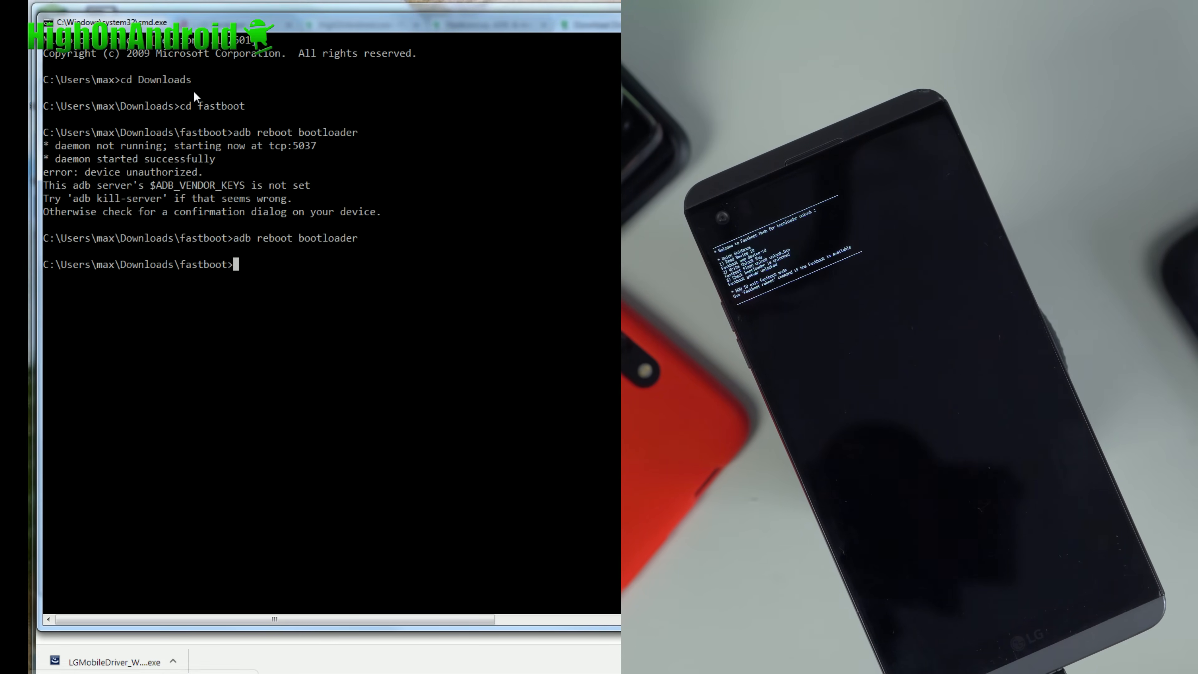
Step: Run the fastboot oem device-id query
text(fastboot oem)
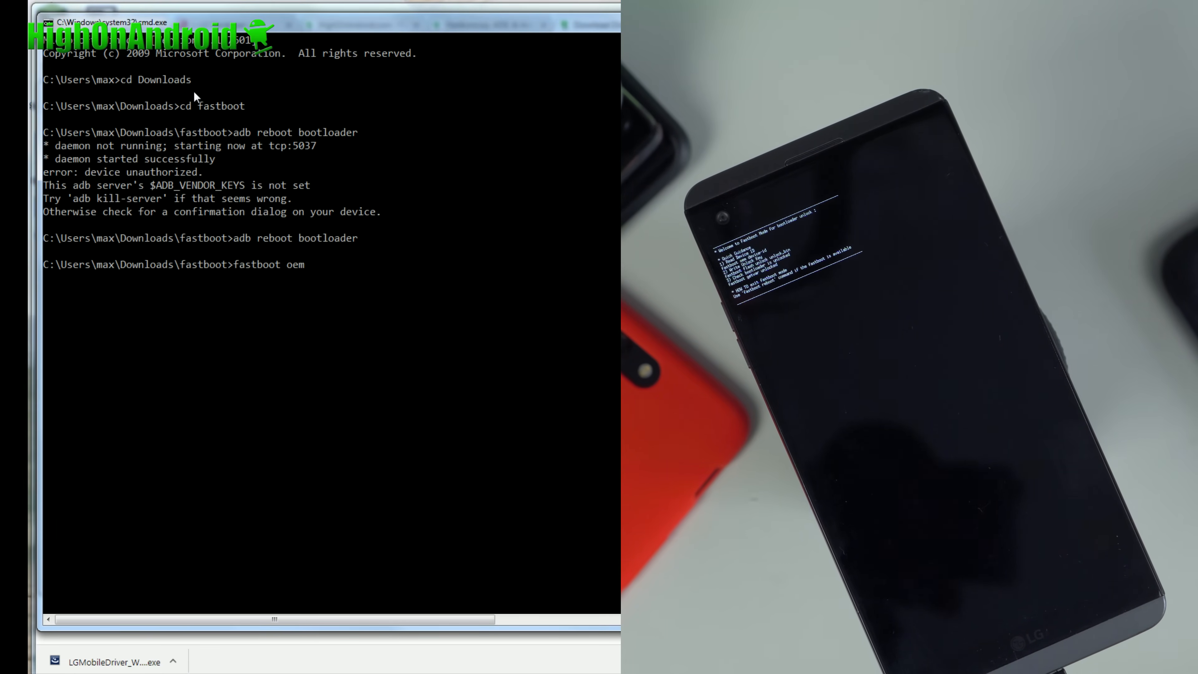
text(device-i)
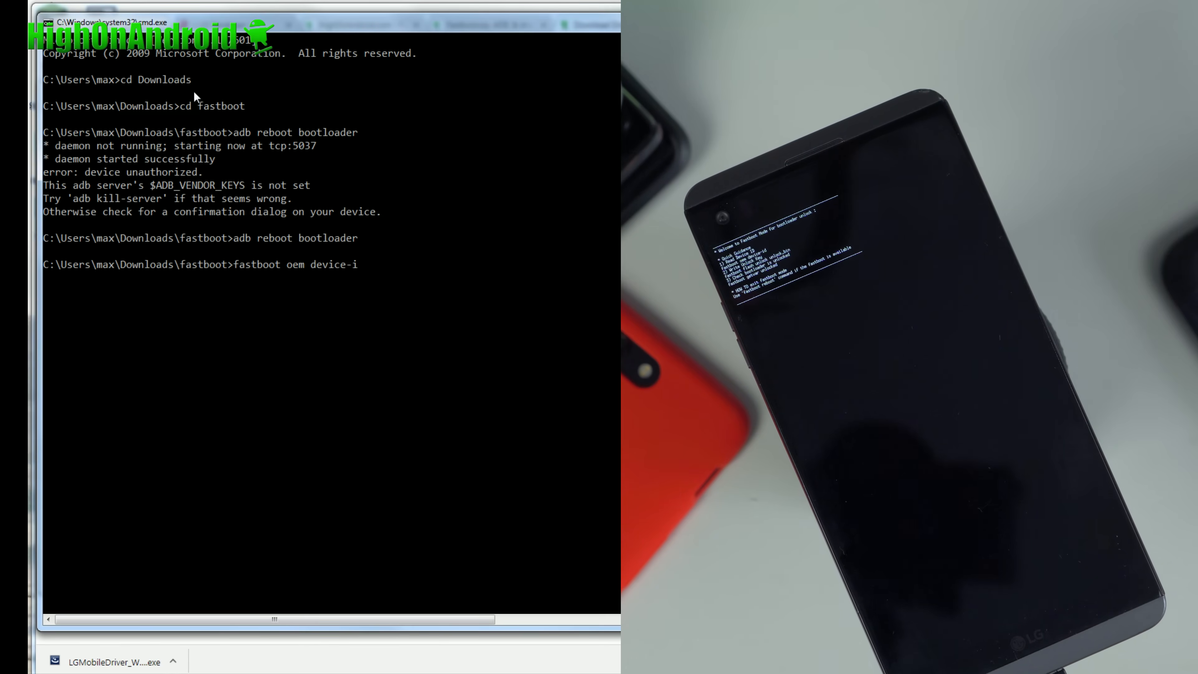
key(Enter)
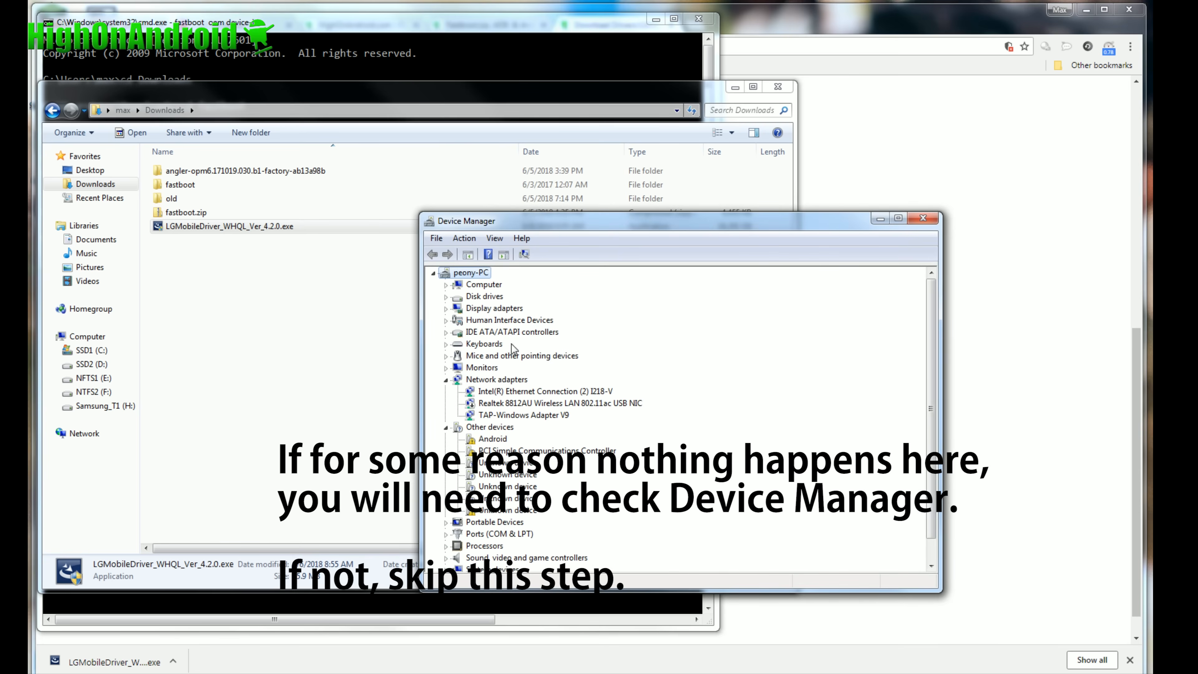
Step: Start the manual-install ADB drivers (usb_driver.zip) download from the drivers article
click(114, 440)
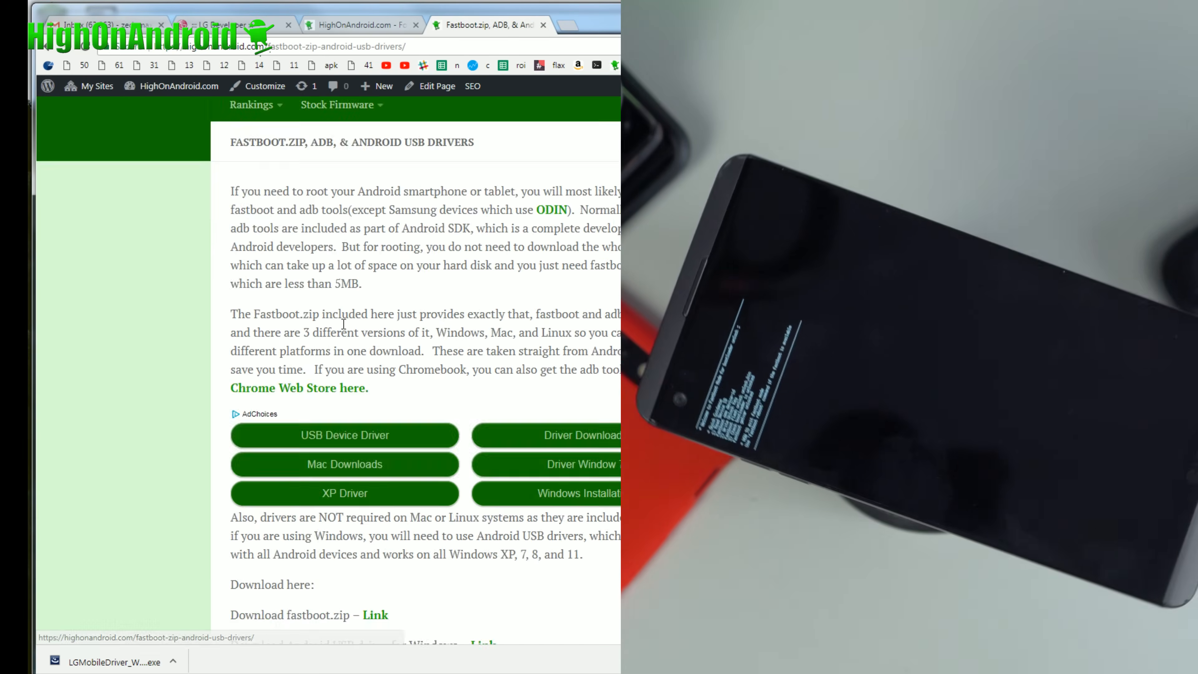
scroll(down, 3)
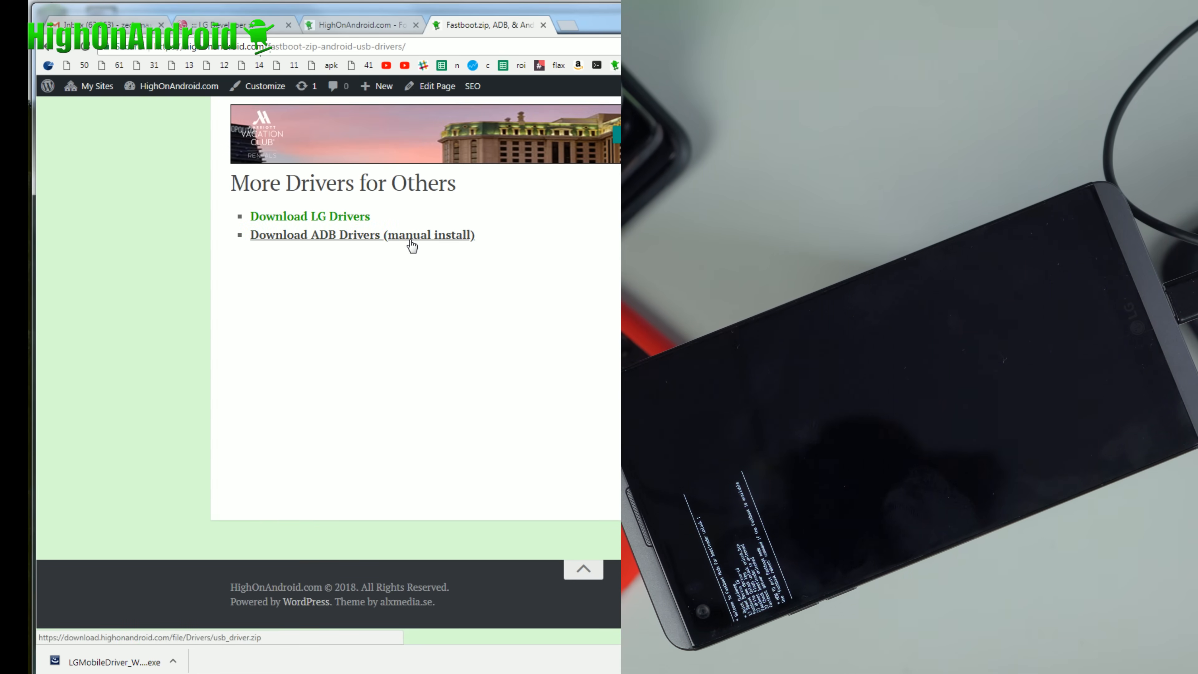
click(361, 234)
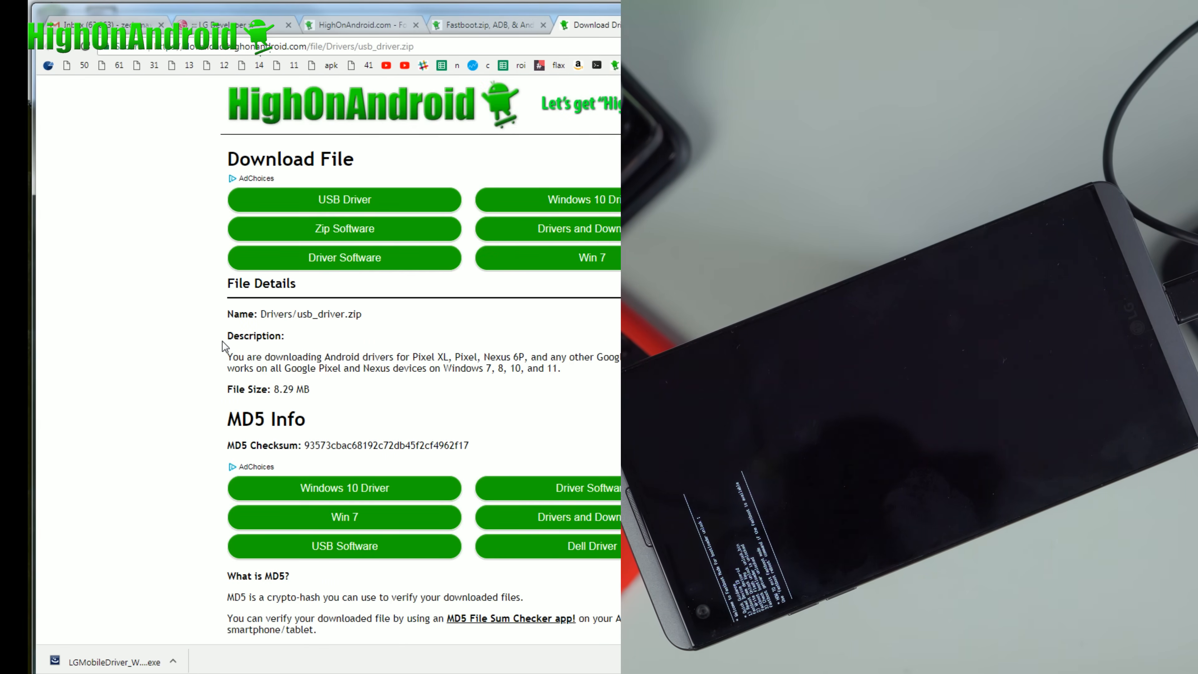
scroll(down, 3)
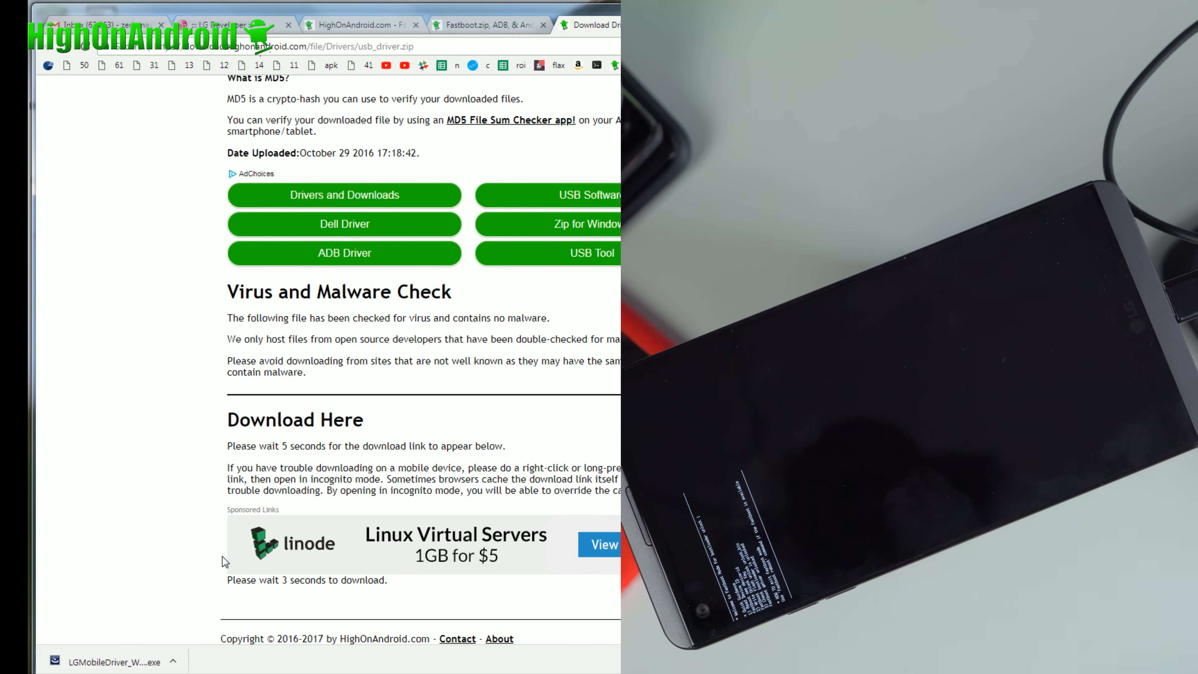
mouse_move(257, 599)
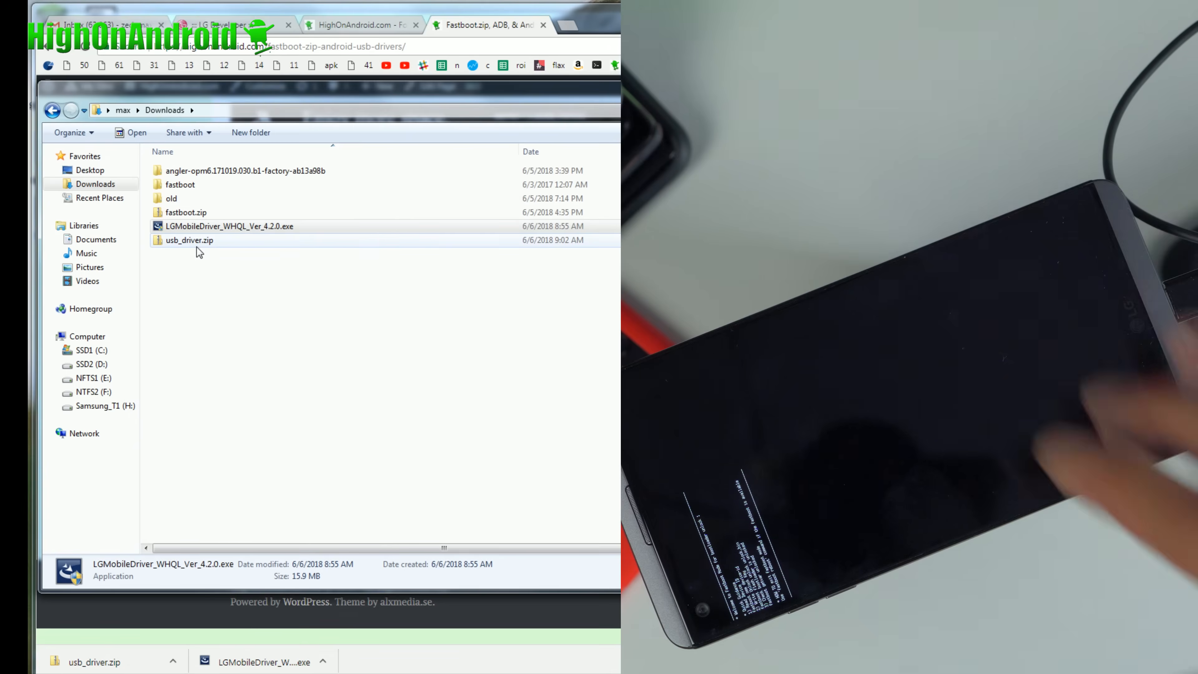
Step: Open usb_driver and begin a manual driver update for the unrecognized Android device
click(189, 240)
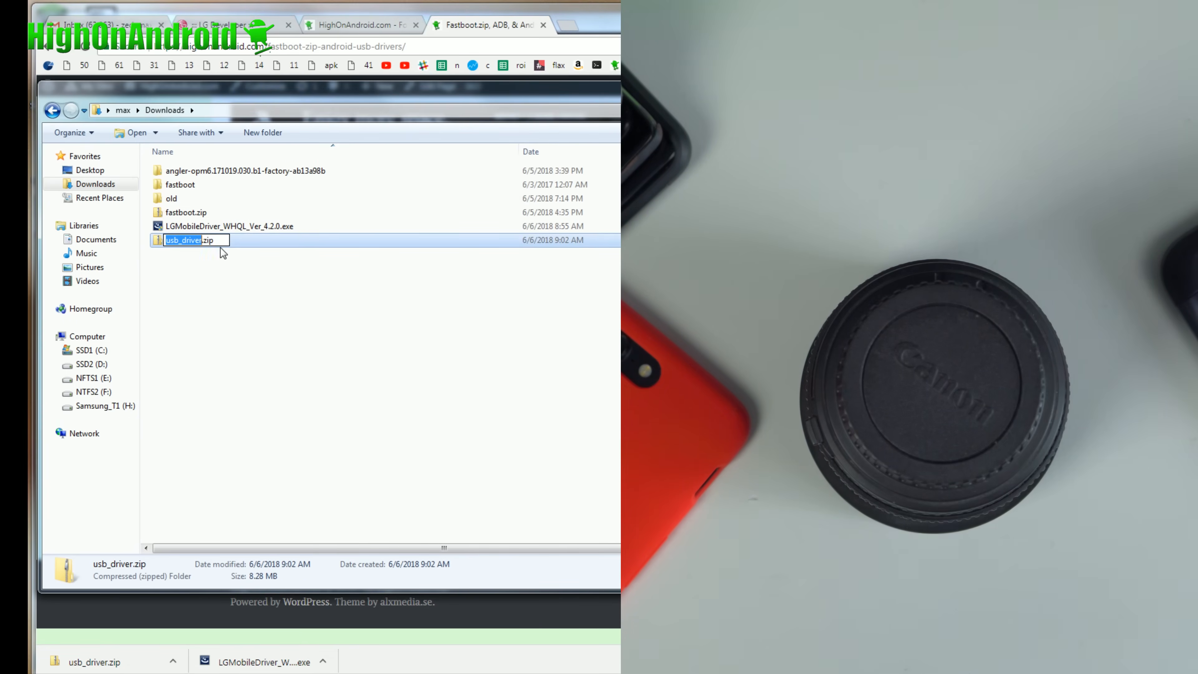
double_click(183, 241)
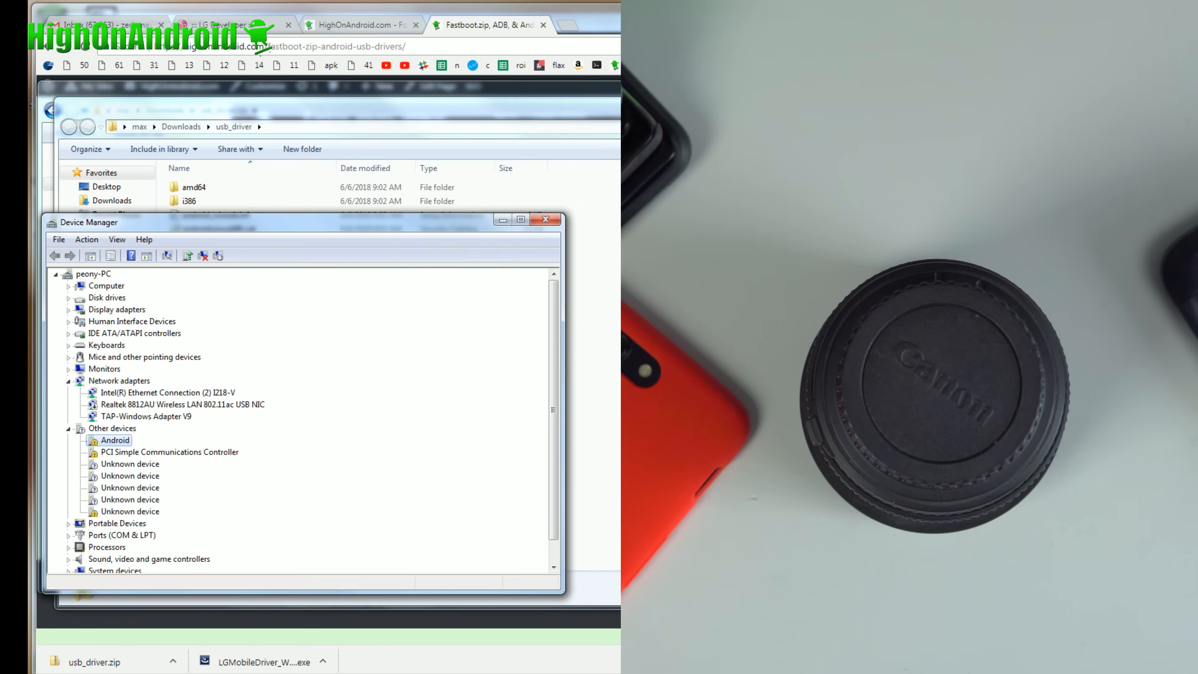
double_click(115, 440)
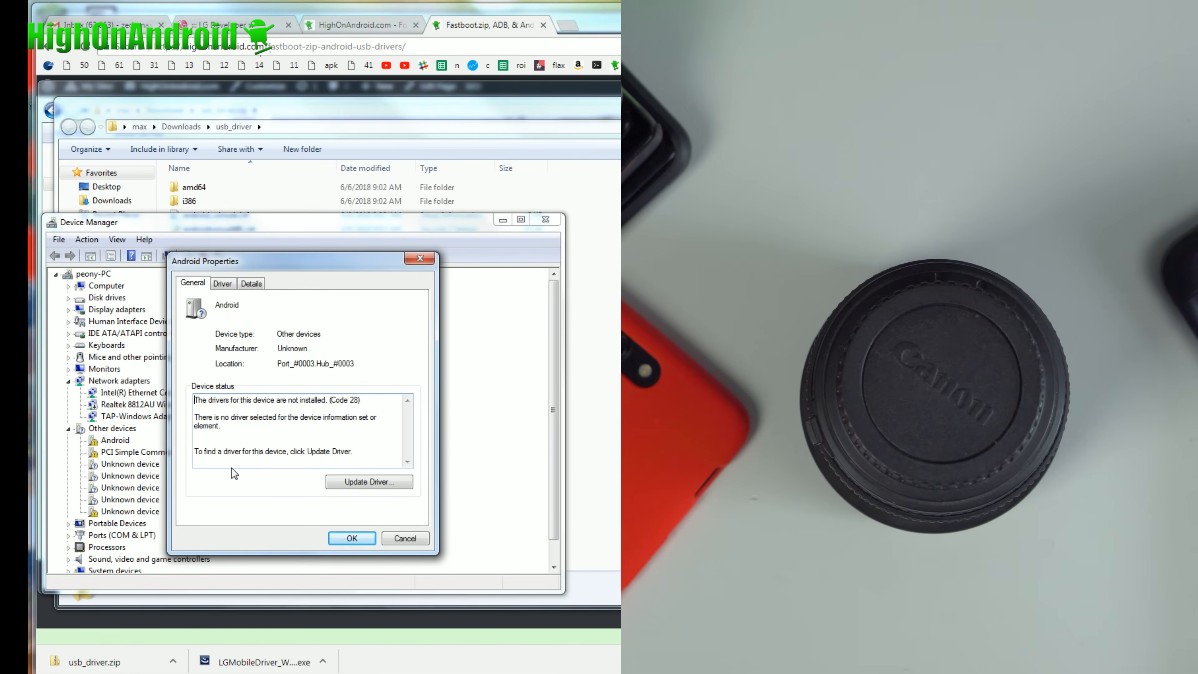
click(370, 482)
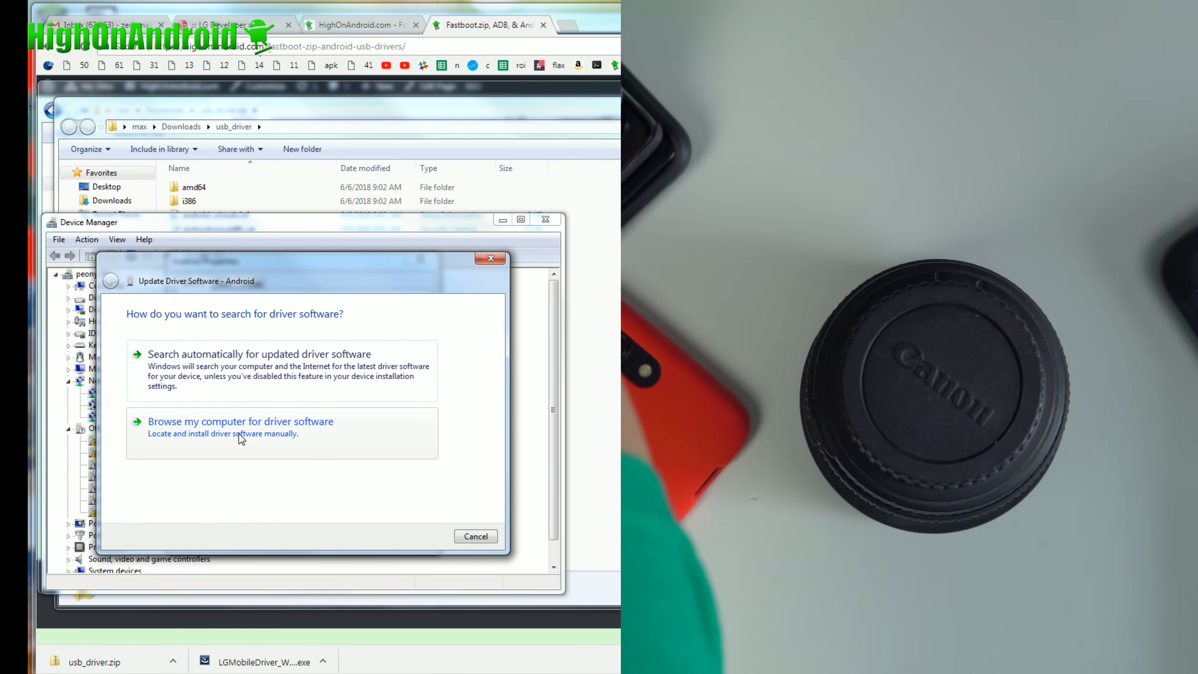
click(241, 421)
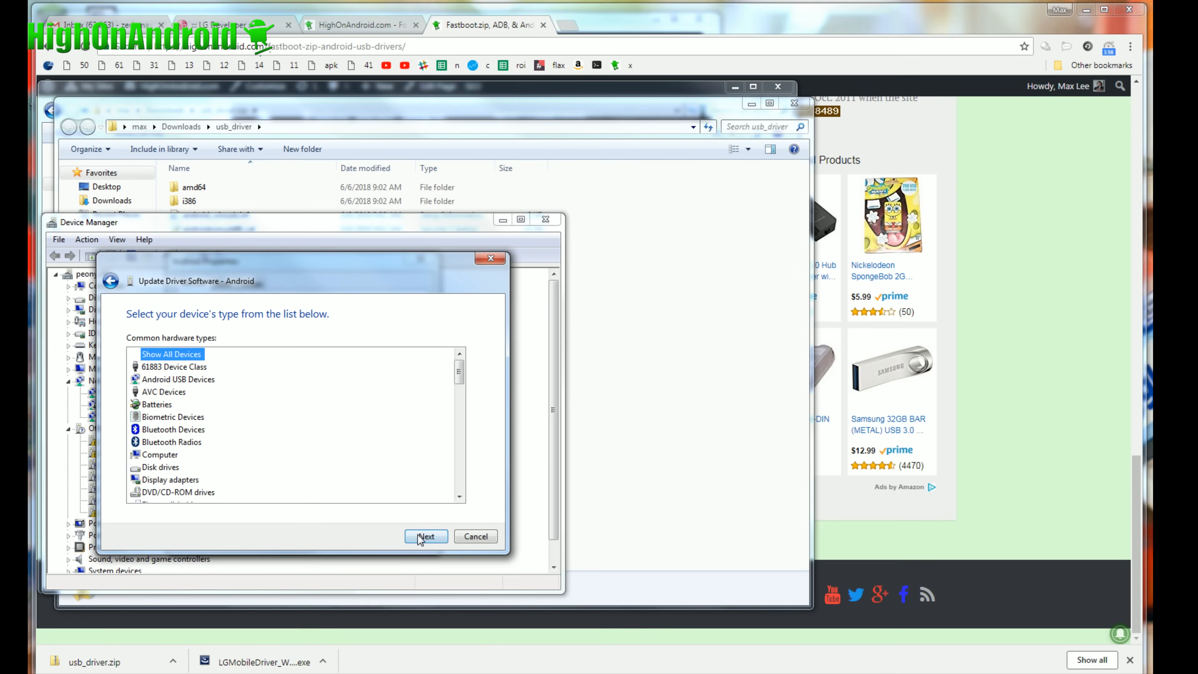
click(426, 536)
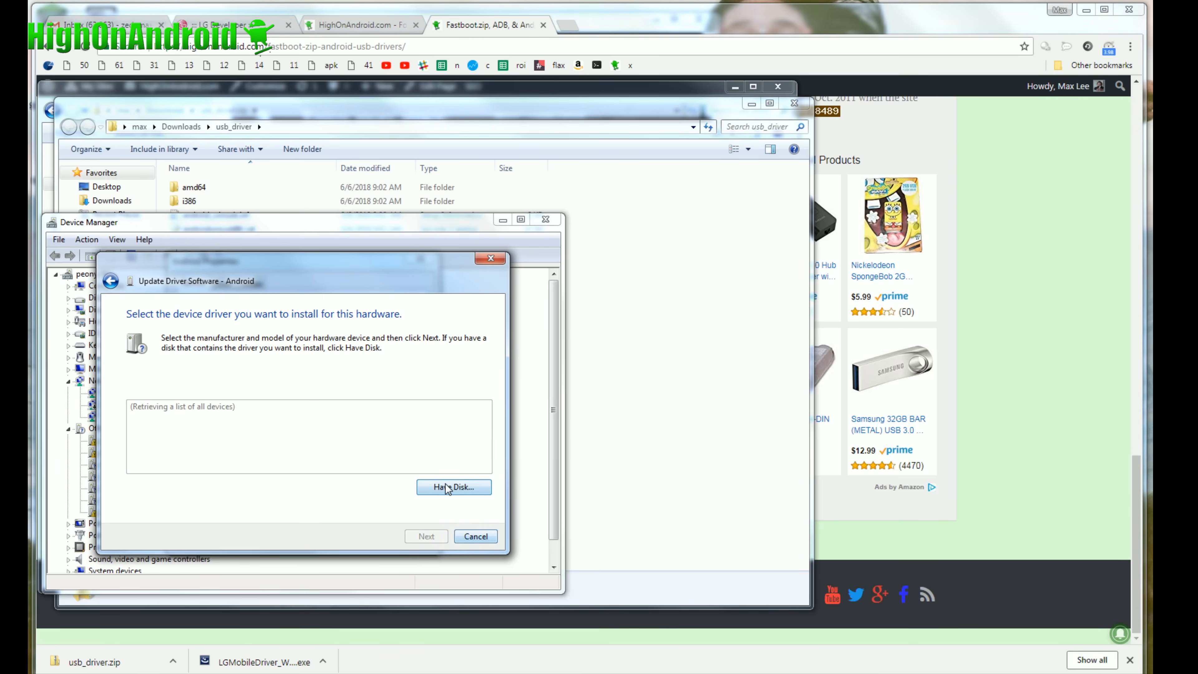
click(453, 487)
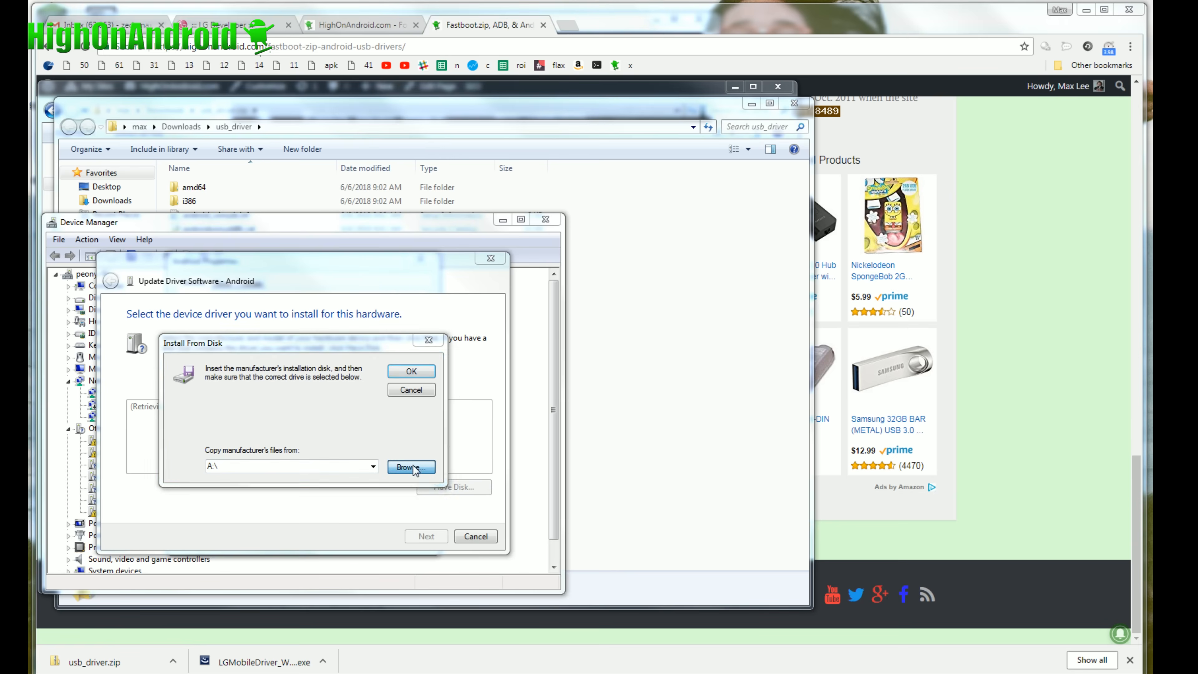
Step: Point the wizard at usb_driver\android_winusb.inf and install the Android ADB Interface driver
click(411, 466)
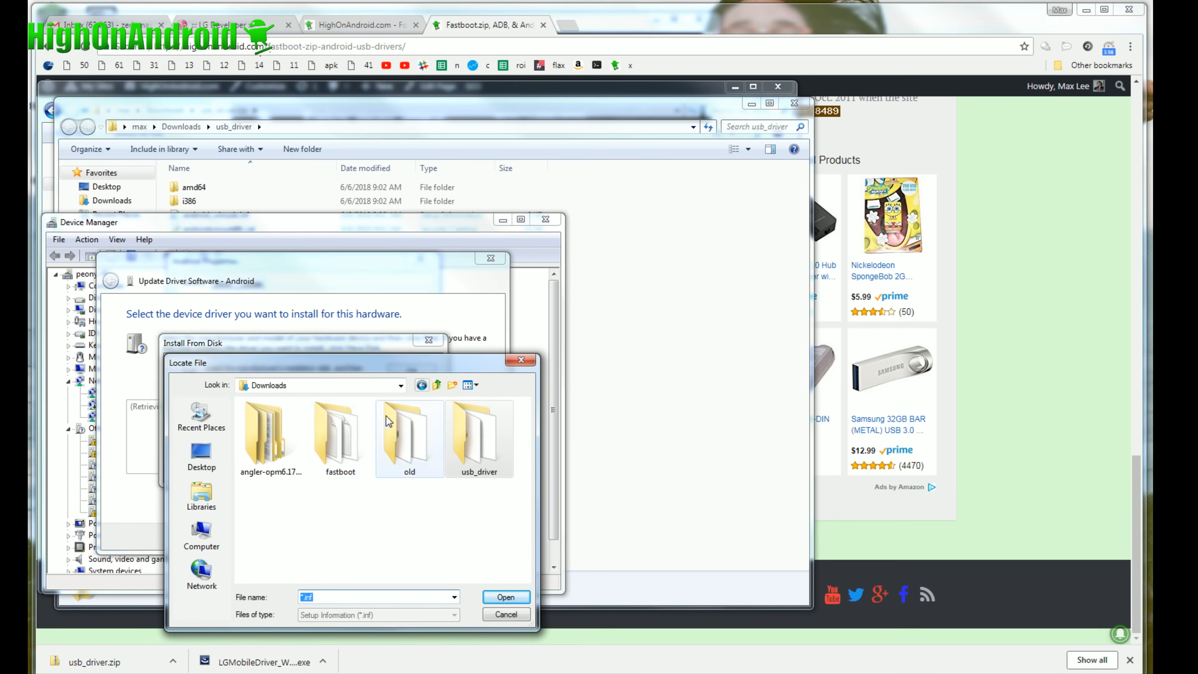
double_click(479, 434)
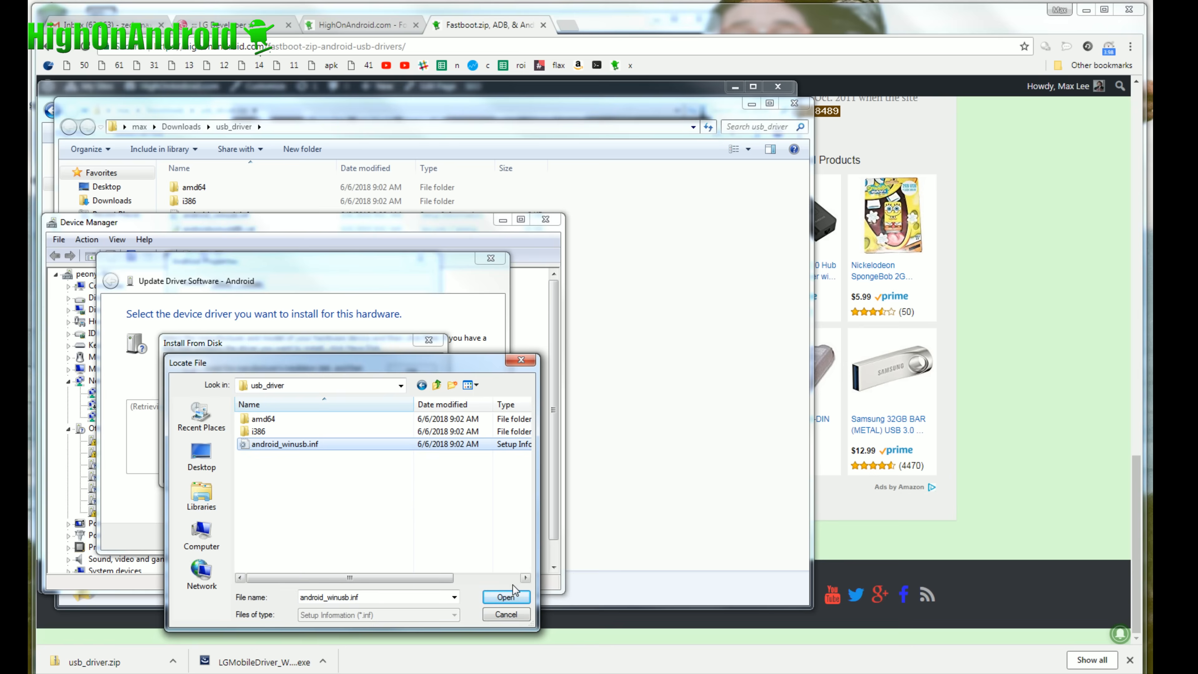
click(507, 597)
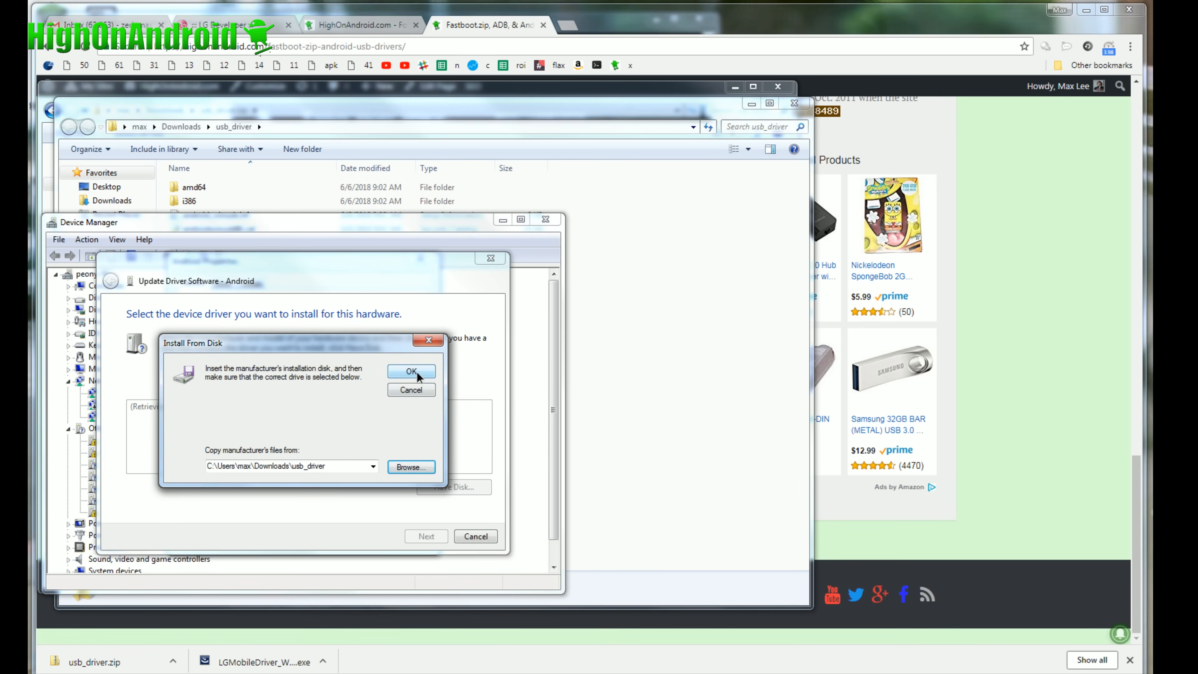
click(411, 370)
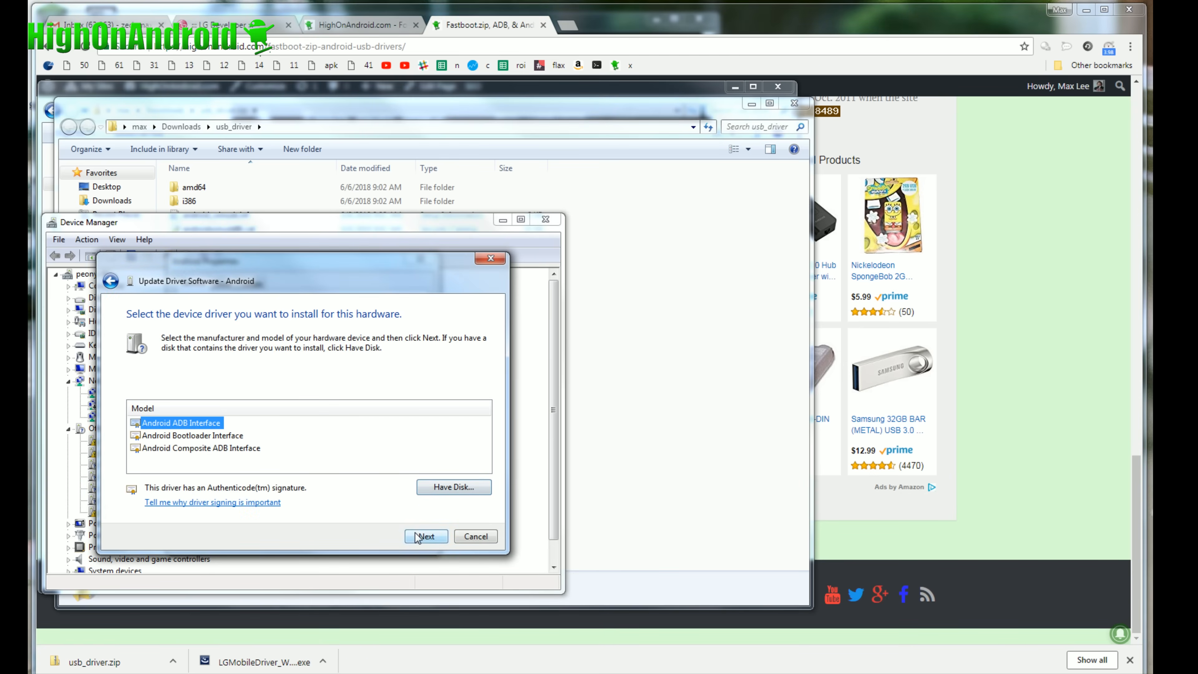
click(426, 536)
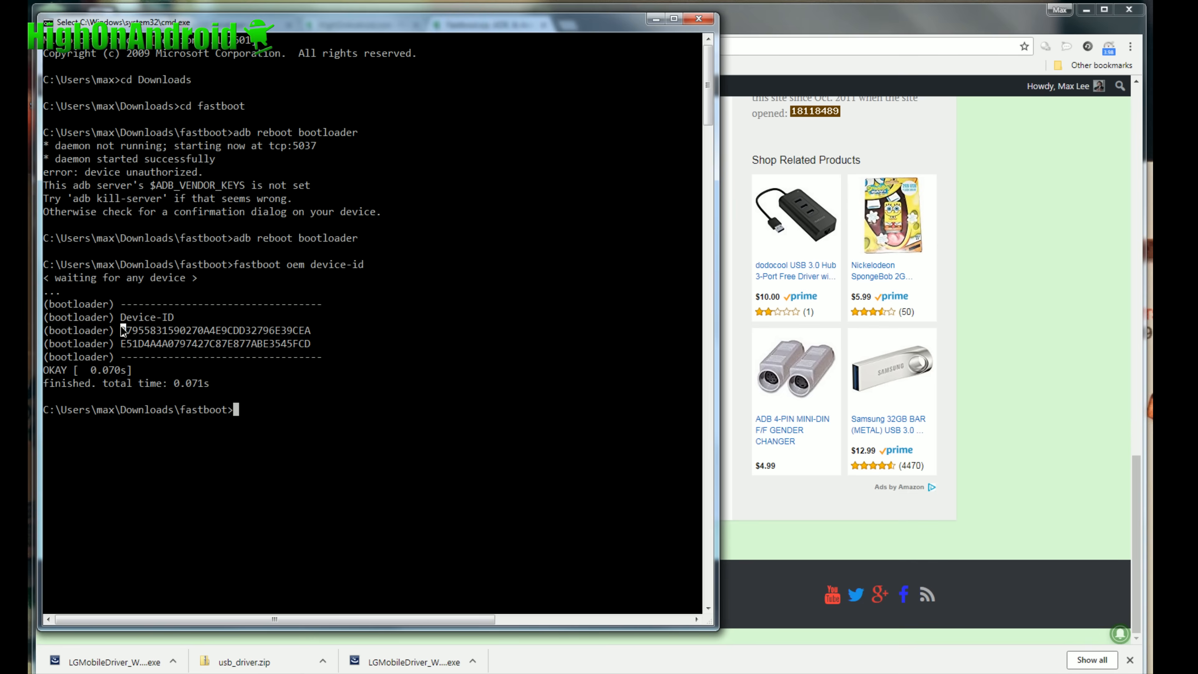
Step: Select the two Device-ID lines in the fastboot output for copying
drag(120, 330, 310, 343)
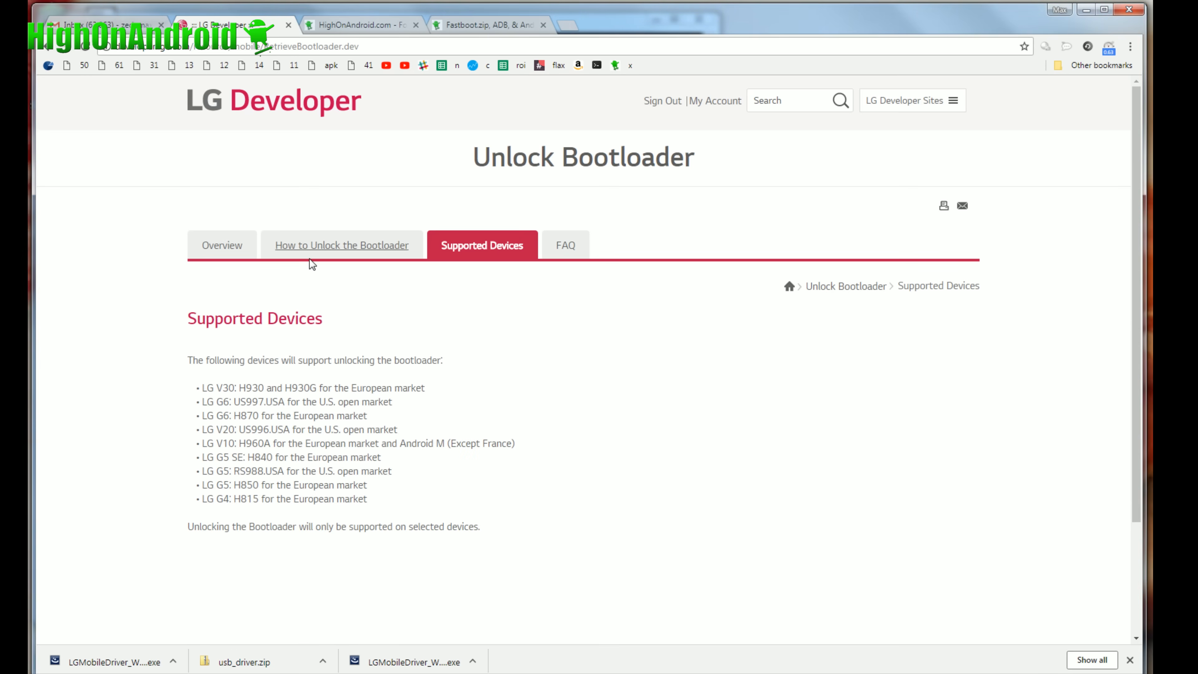
click(342, 245)
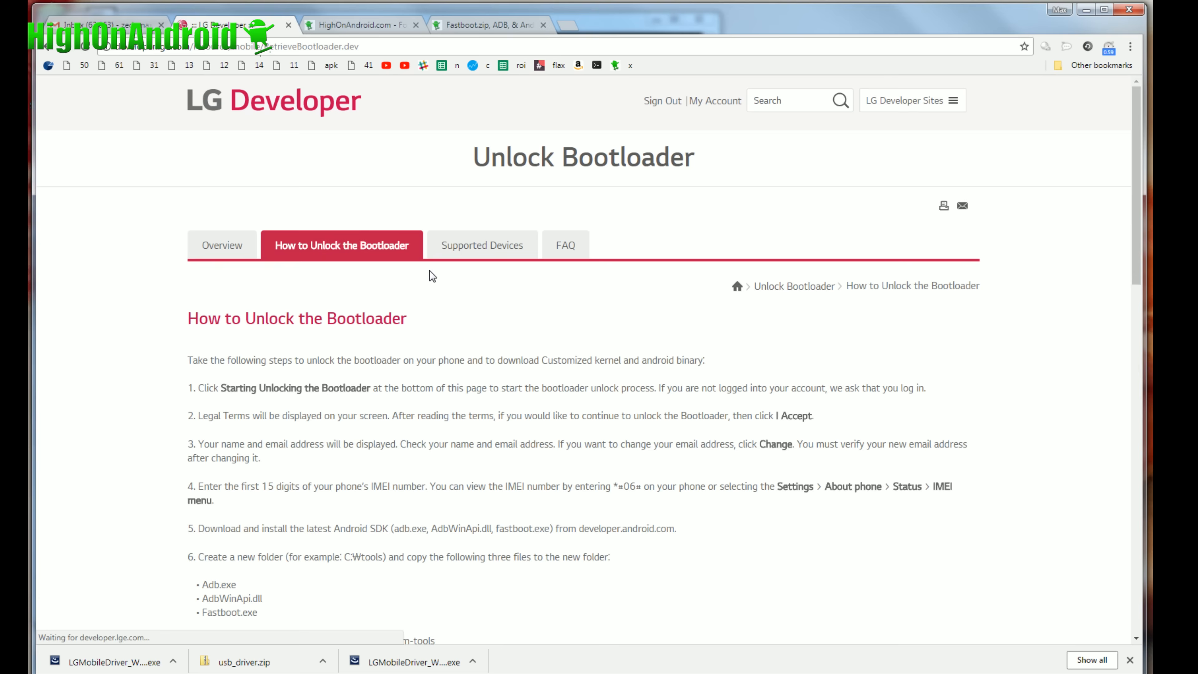
scroll(down, 3)
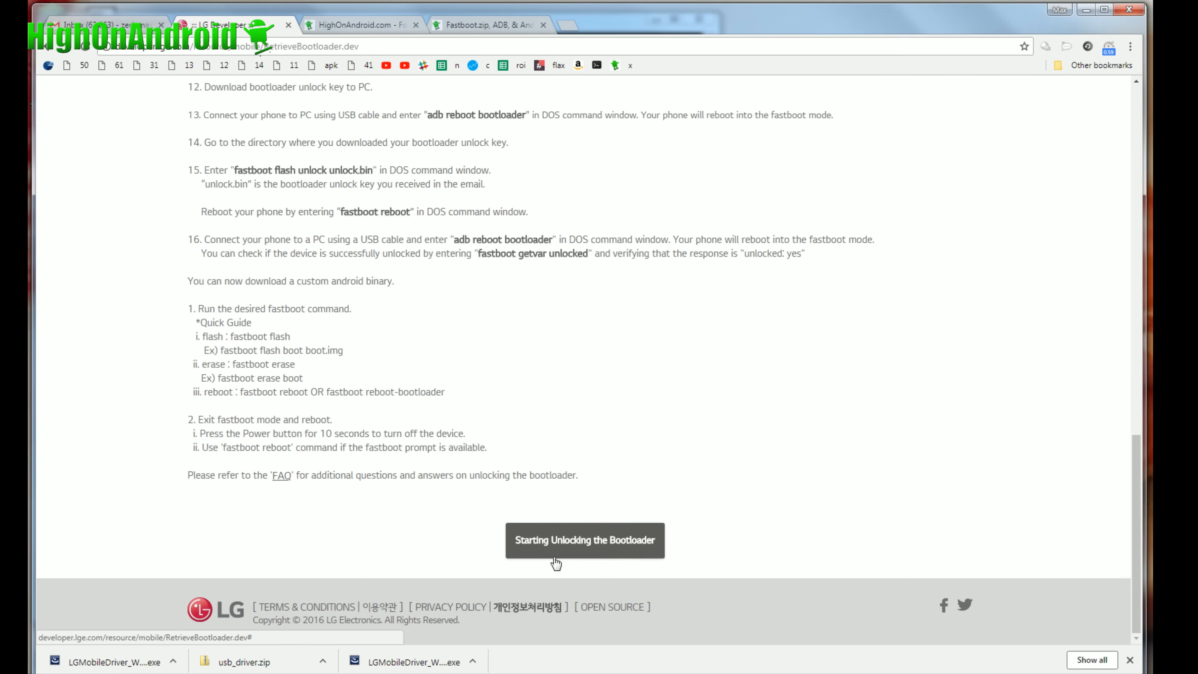
click(586, 539)
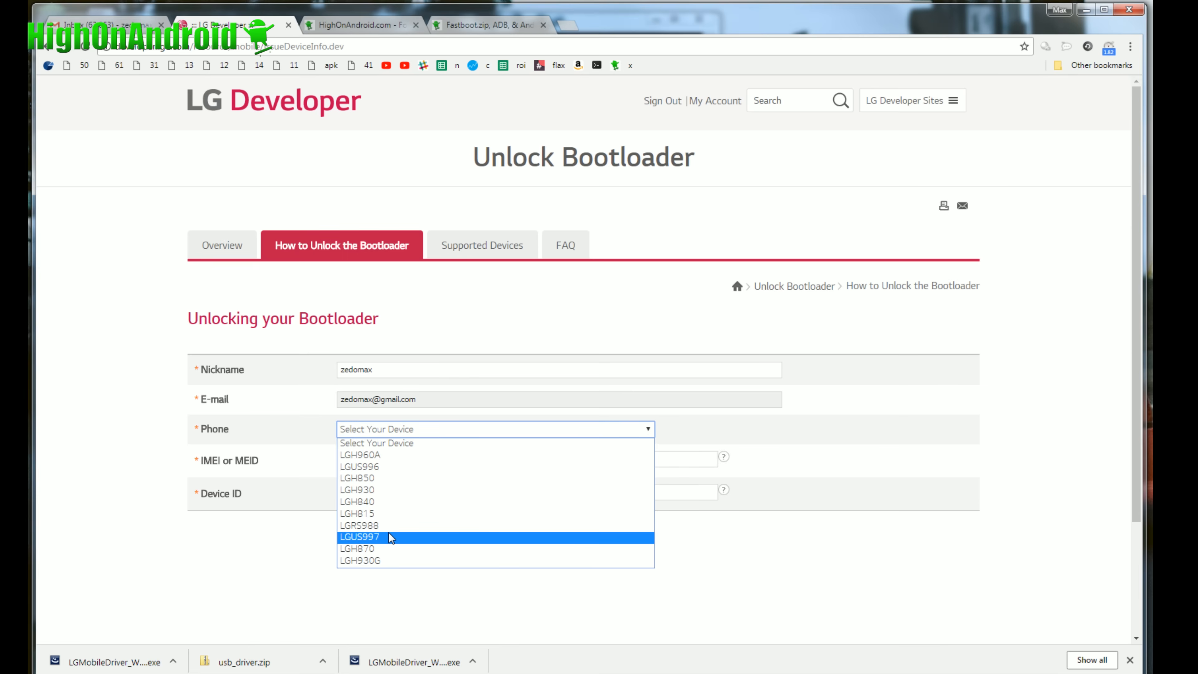
click(359, 536)
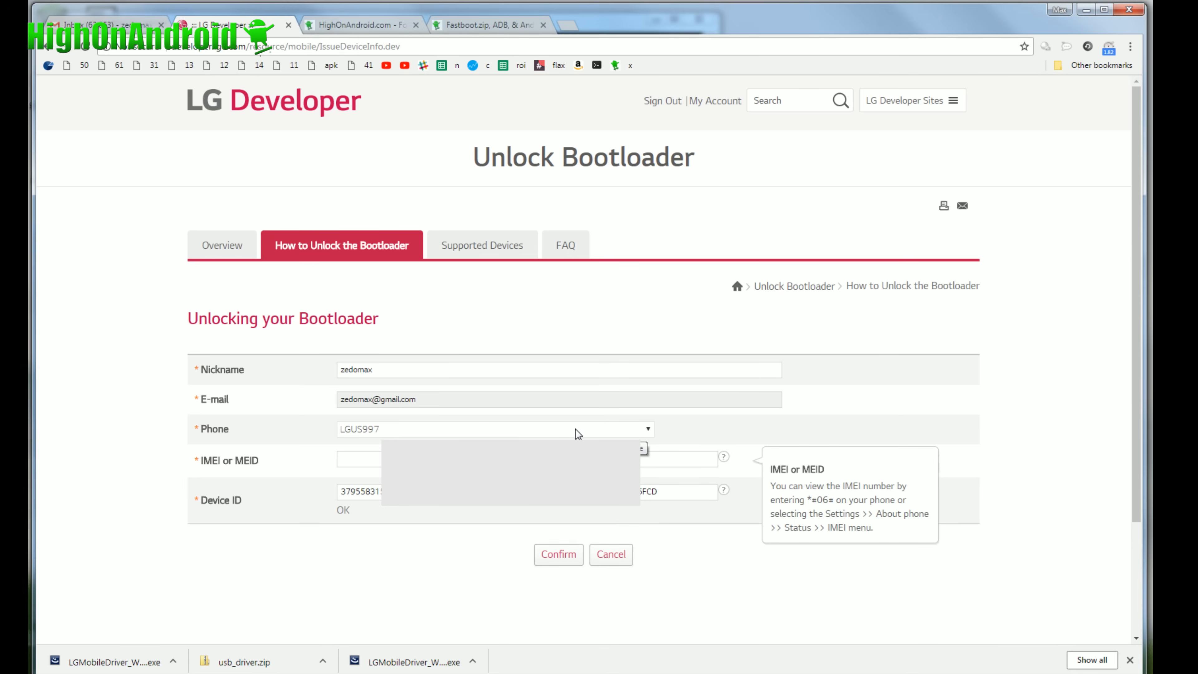
text(352291080)
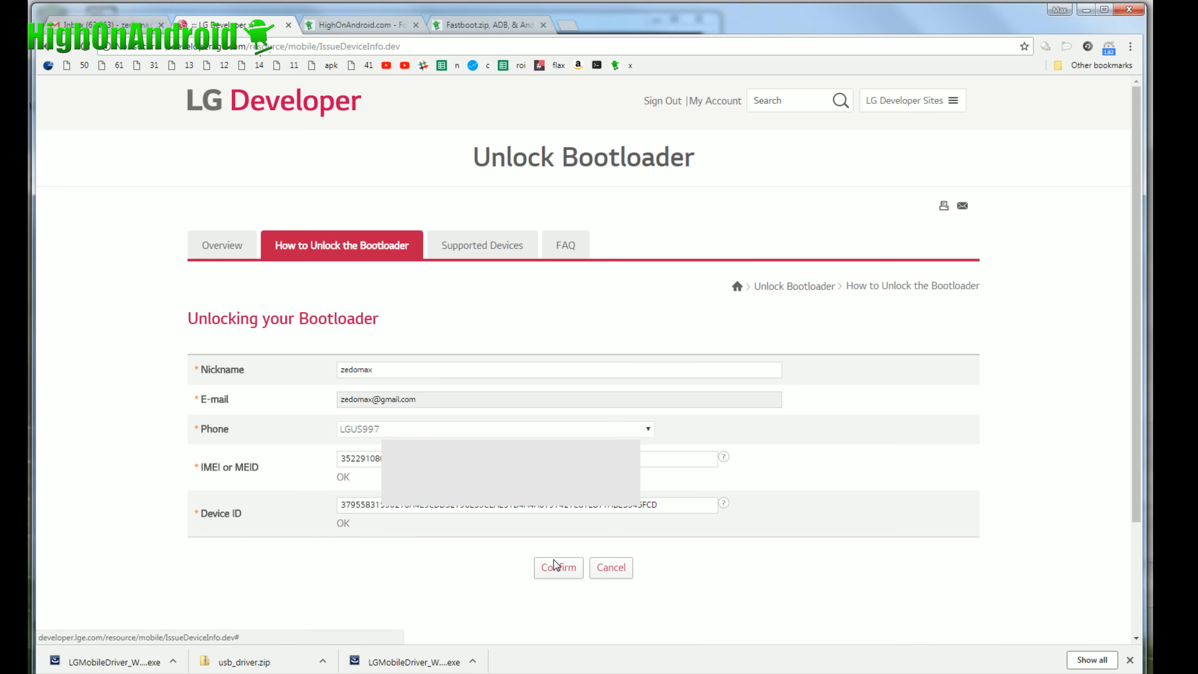
Step: Submit the request with LGUS996, accept the legal terms and dismiss the key-sent notice
click(558, 568)
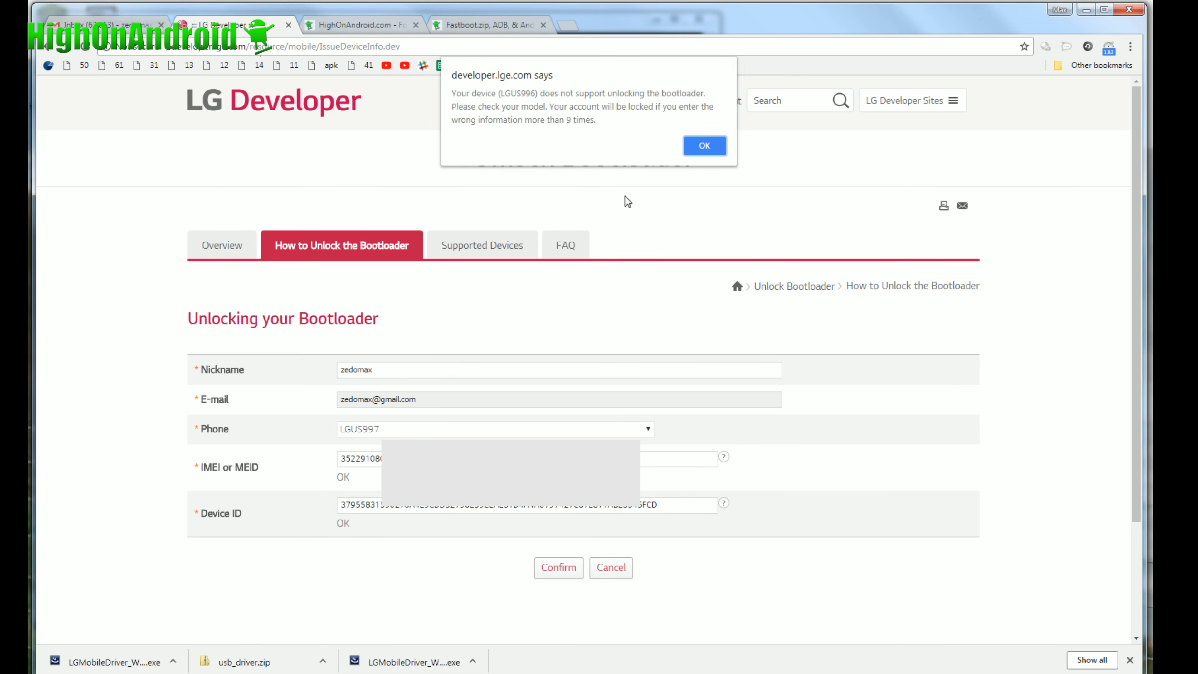
click(704, 145)
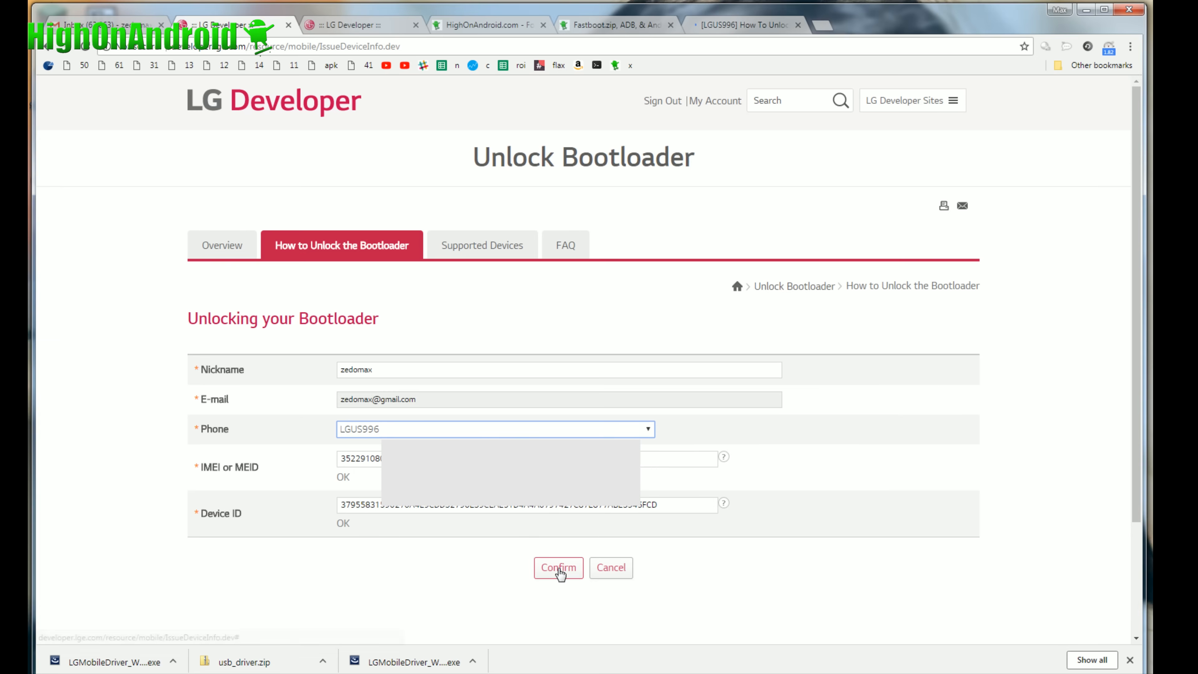
click(558, 568)
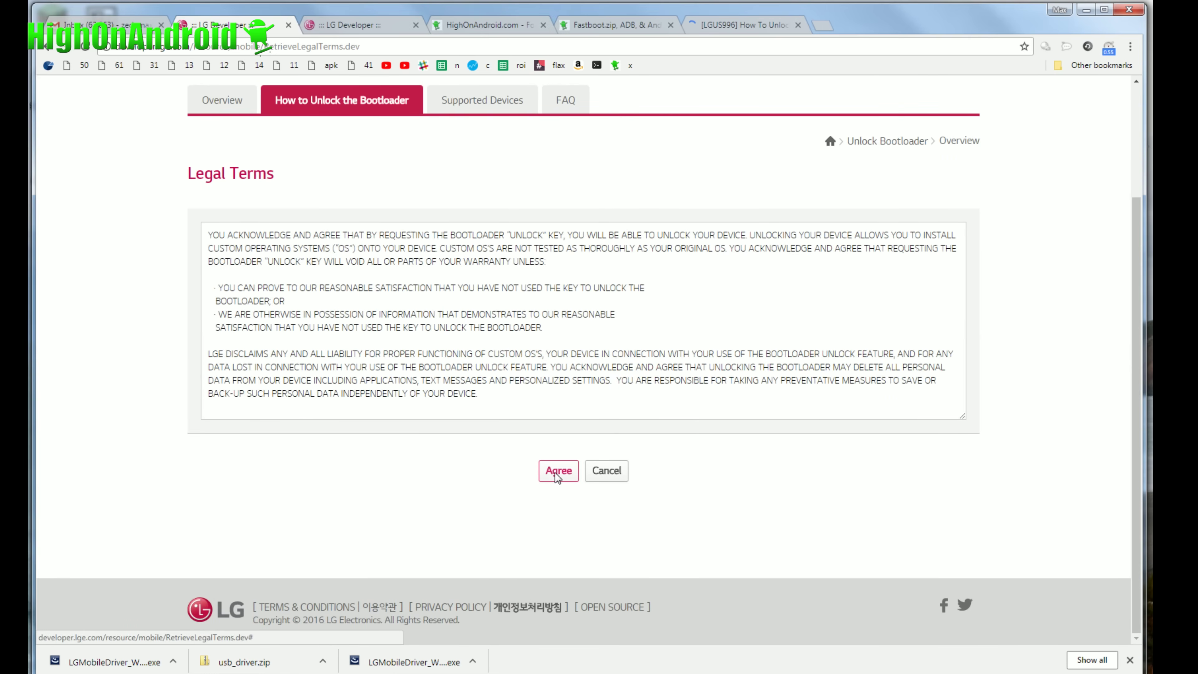
click(559, 471)
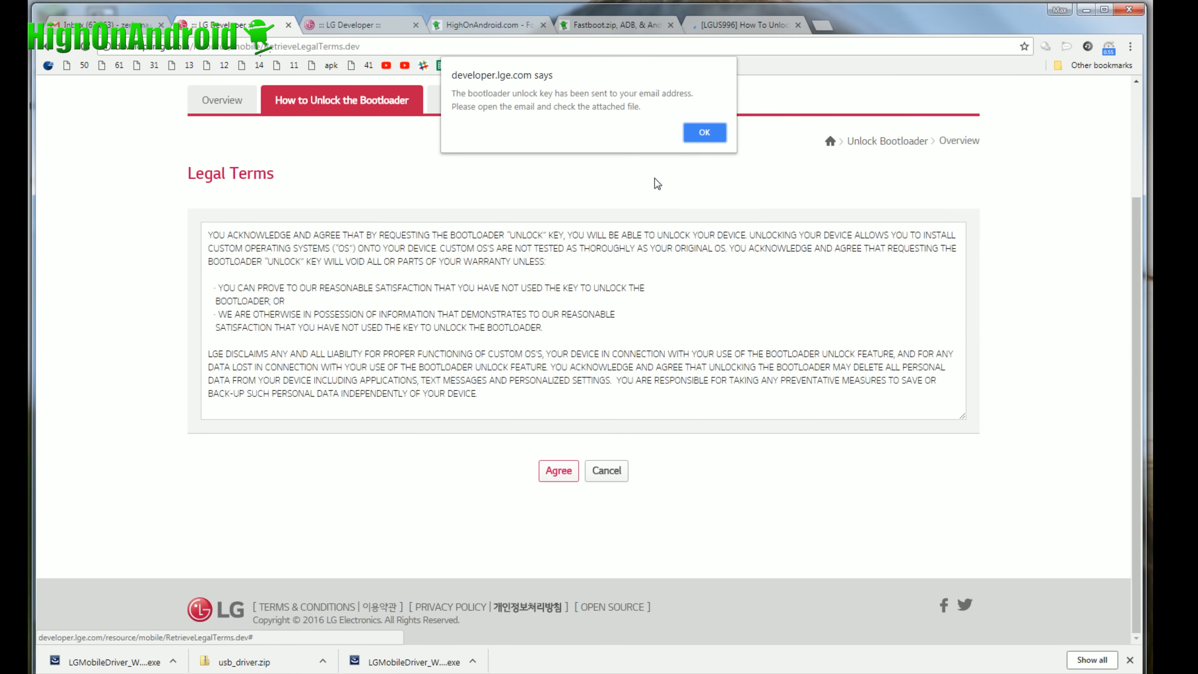
click(705, 132)
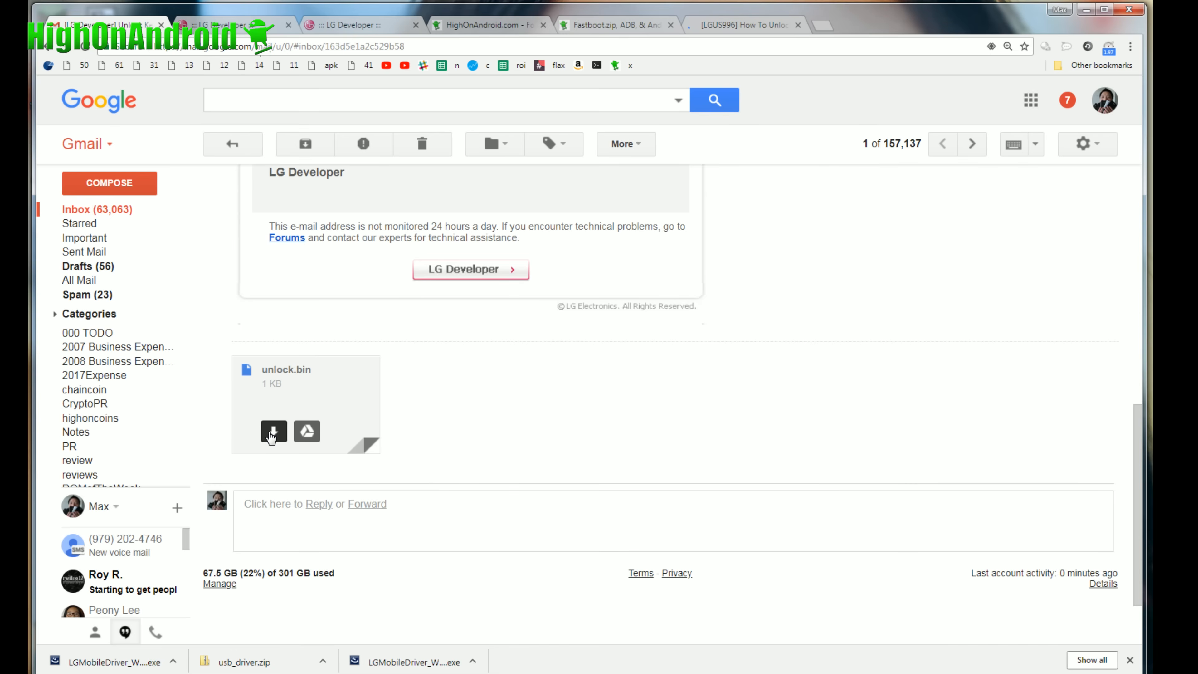
Step: Download the unlock.bin attachment from the Gmail message
click(274, 431)
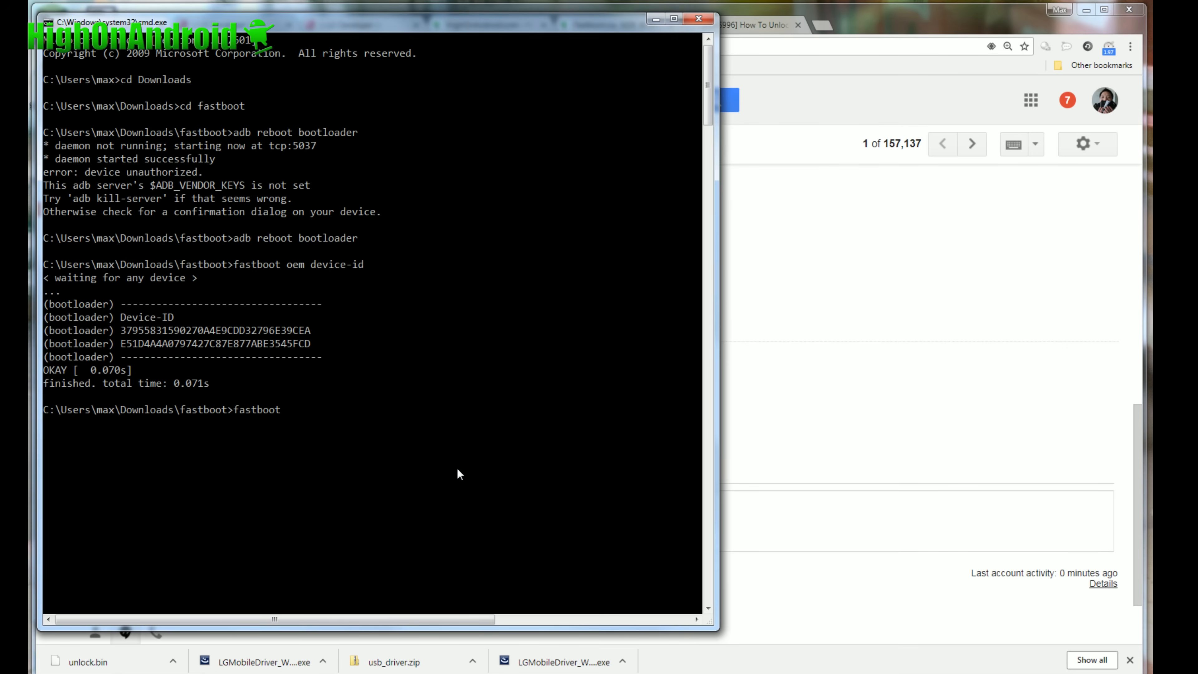
Step: Run 'fastboot flash unlock unlock.bin', then 'fastboot reboot' to restart the phone
text(flash unlock)
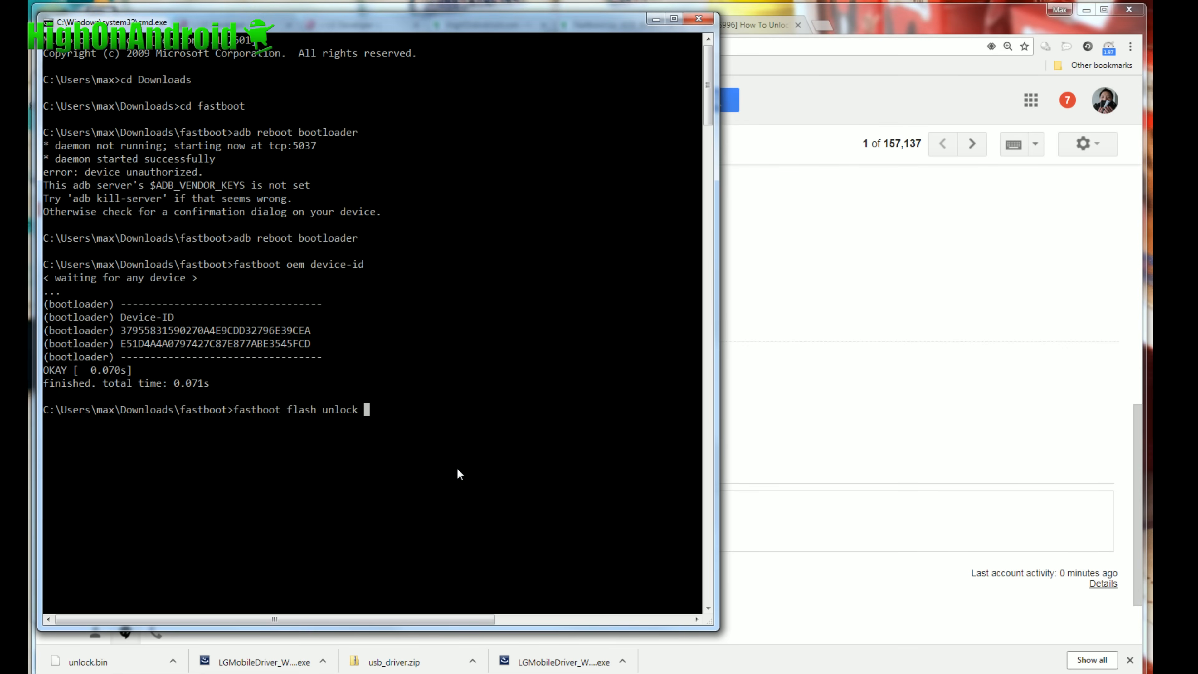
text(unlock.bin)
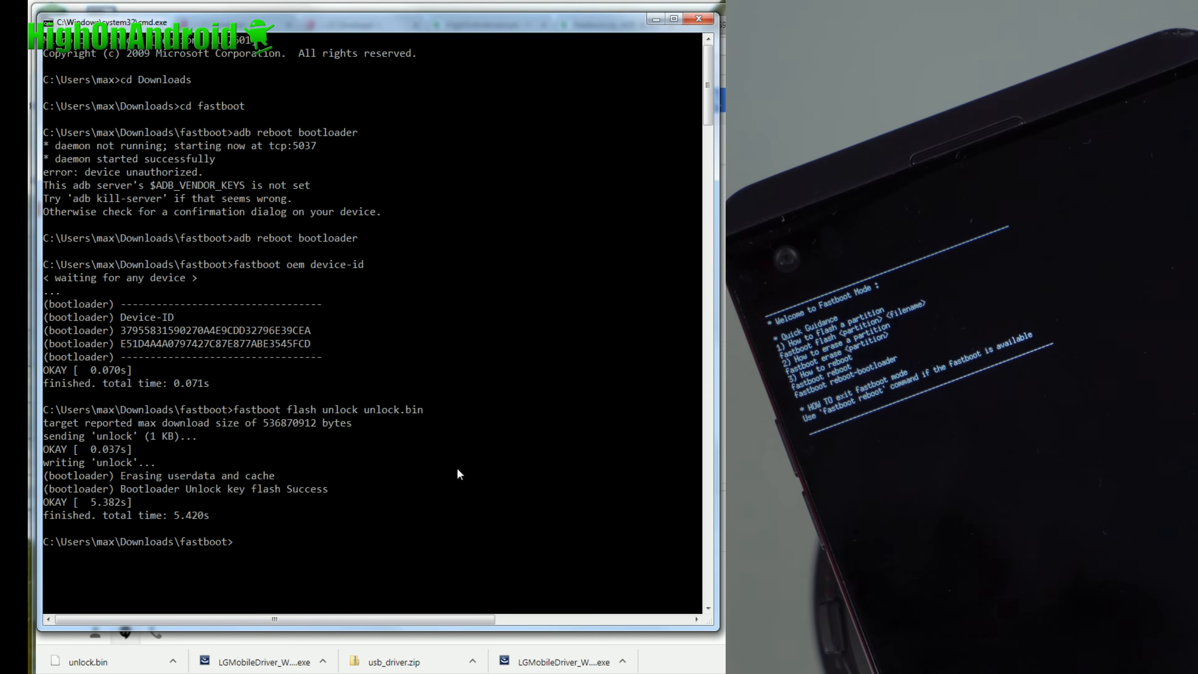
text(fastboot reboot)
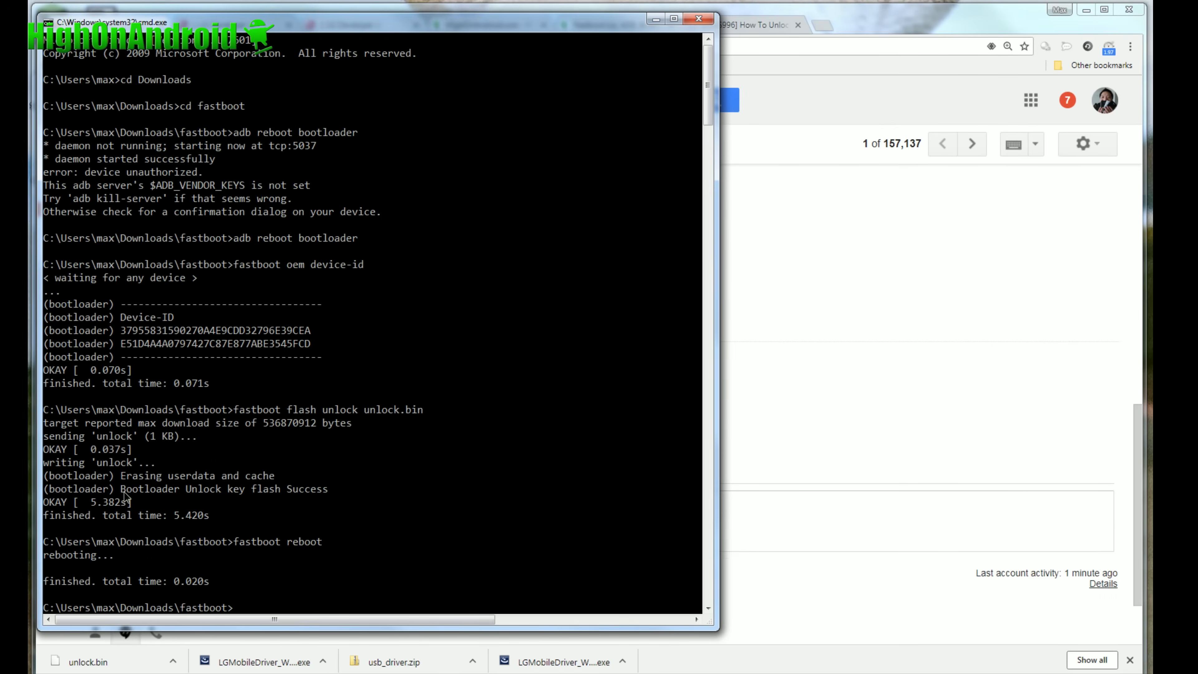
mouse_move(134, 395)
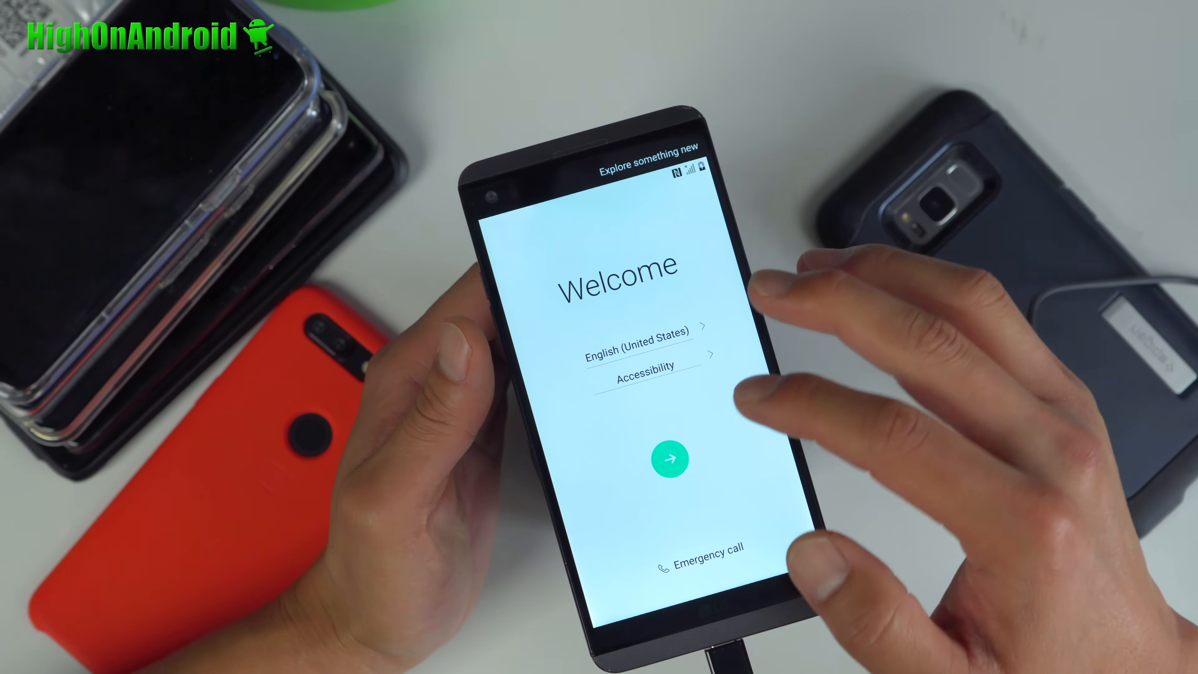
Step: Begin phone setup from Welcome and skip adding a Google account
click(670, 459)
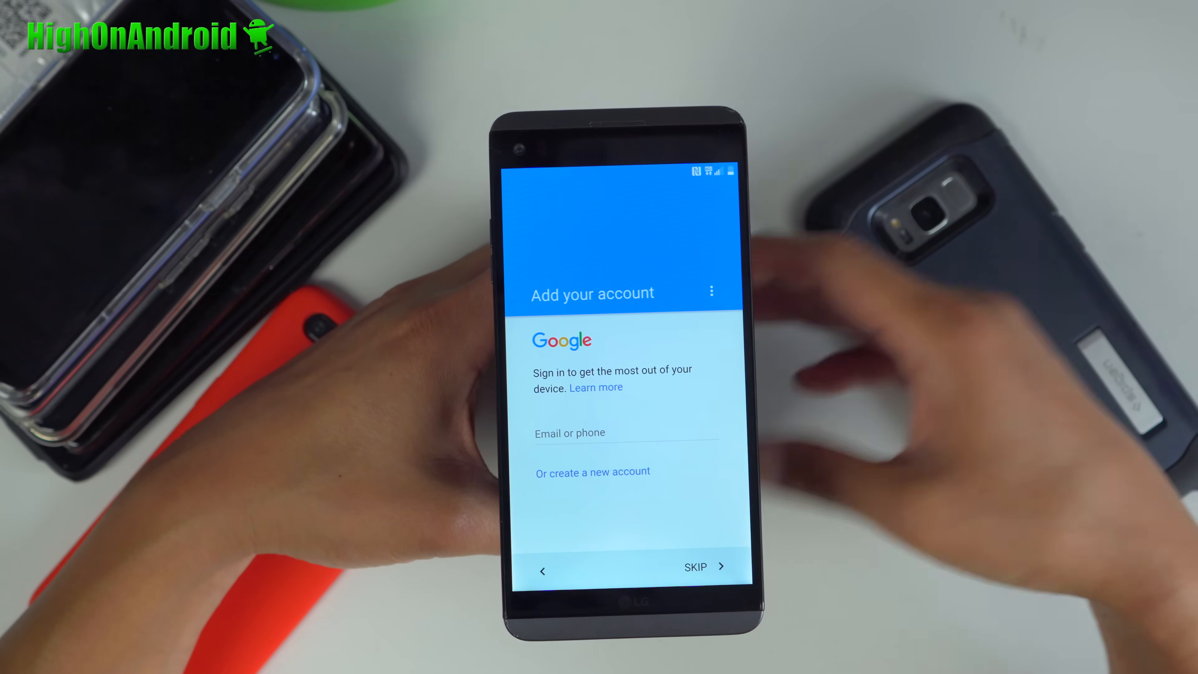
click(696, 567)
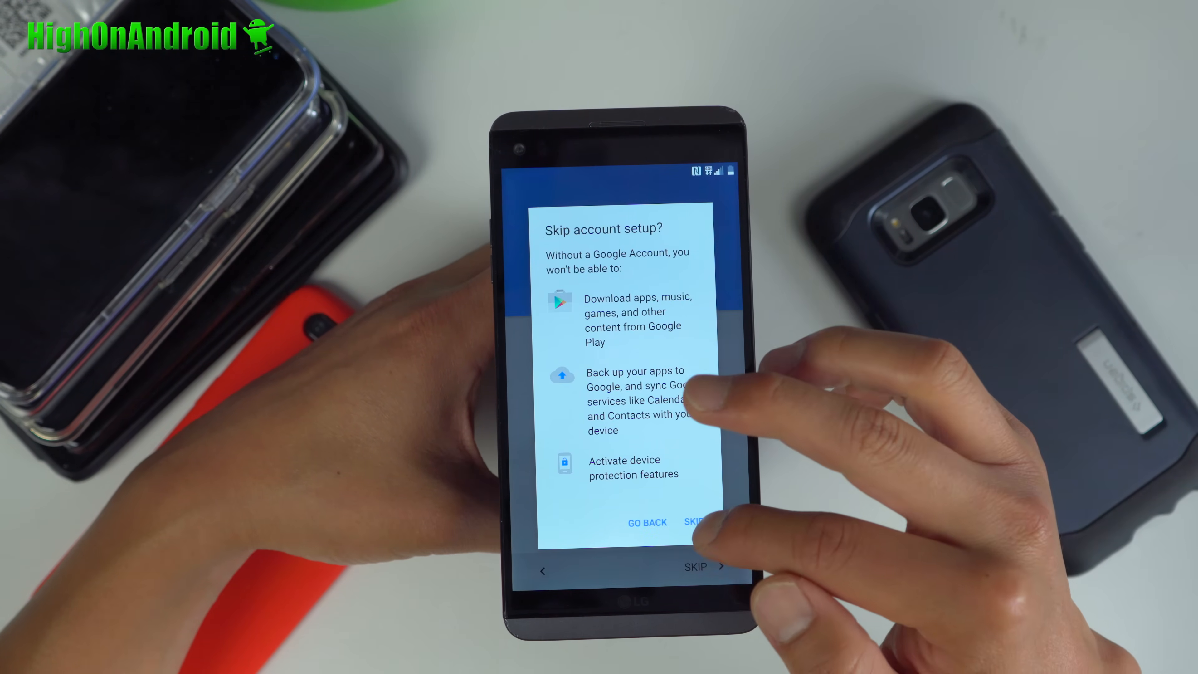
click(695, 522)
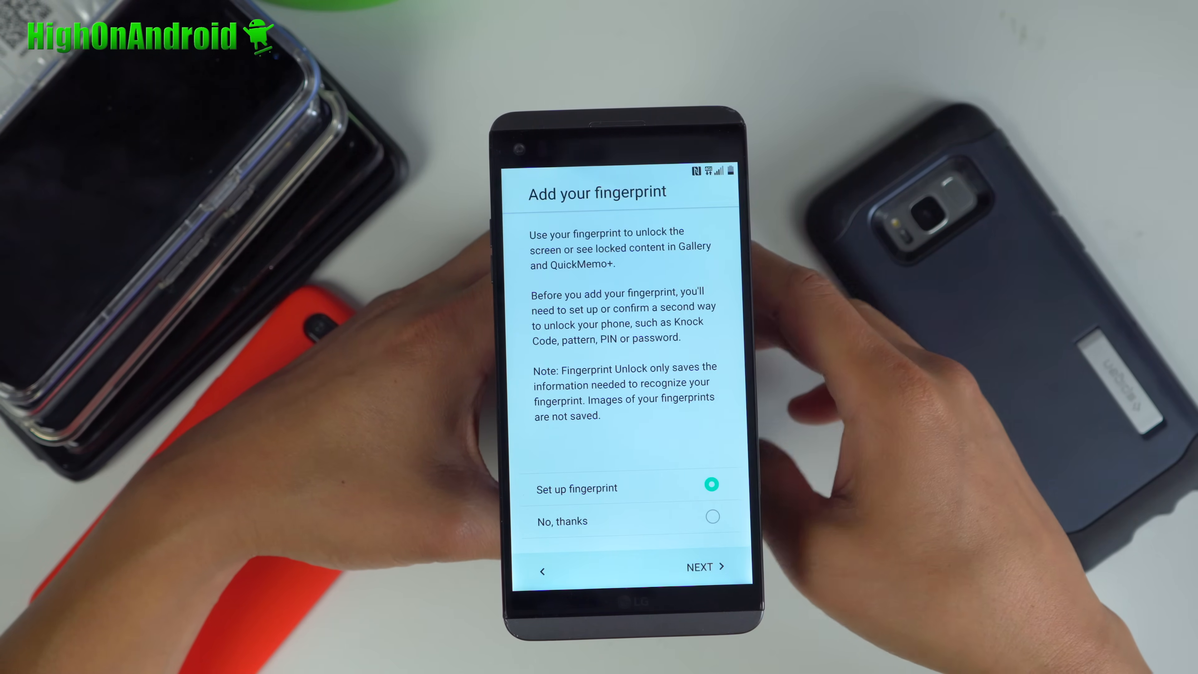
Step: Decline fingerprint setup with 'No, thanks' and accept the legal documents to finish
click(712, 516)
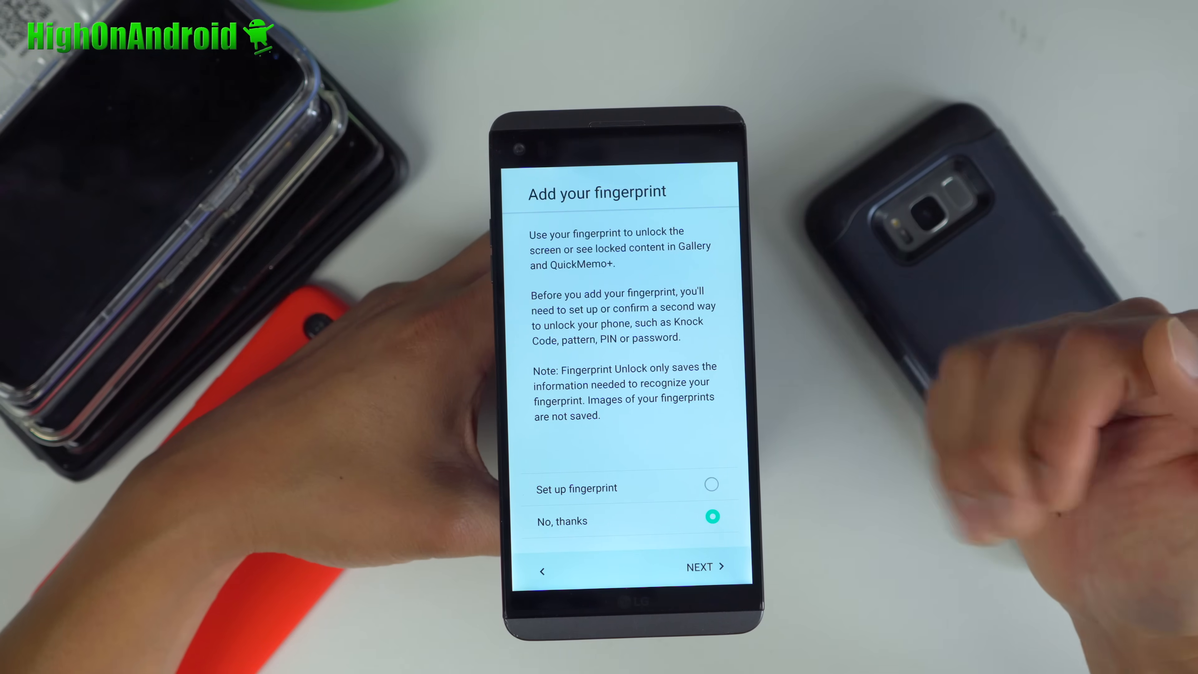
click(704, 566)
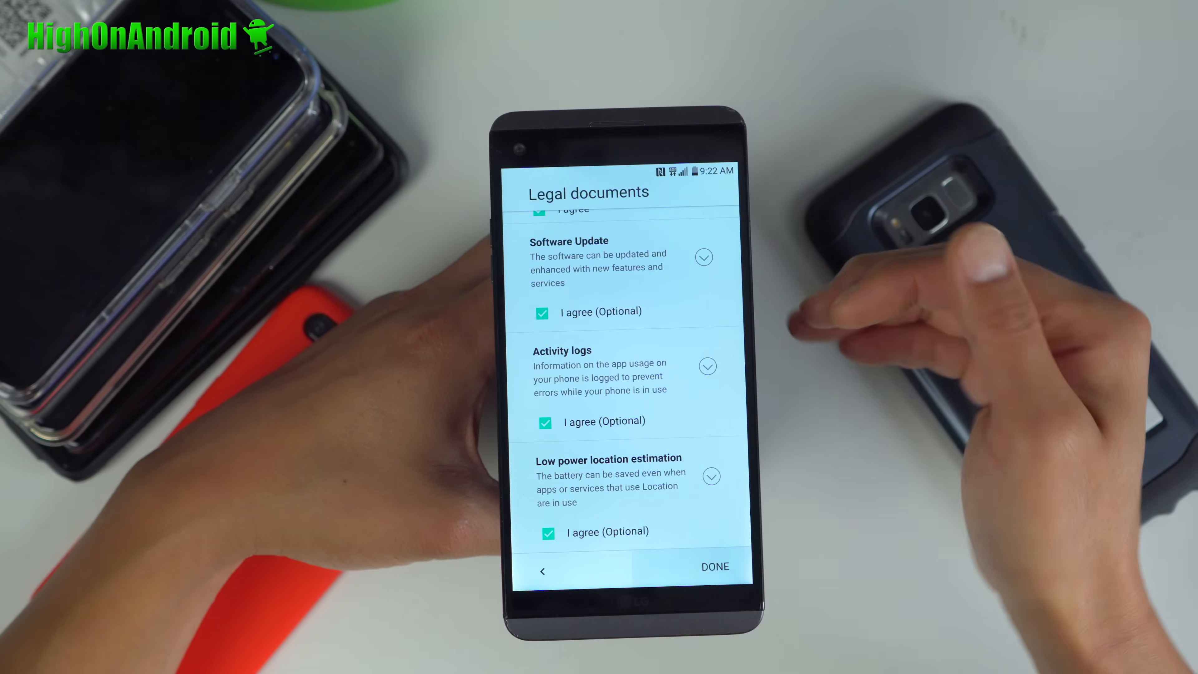
click(716, 567)
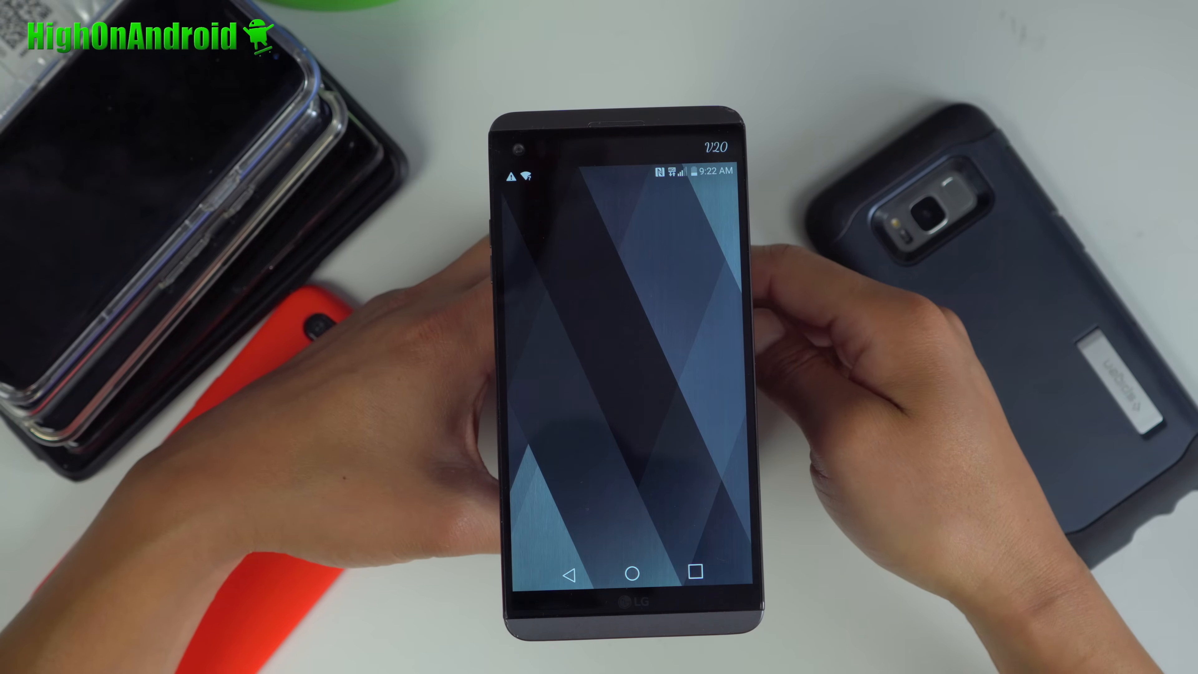